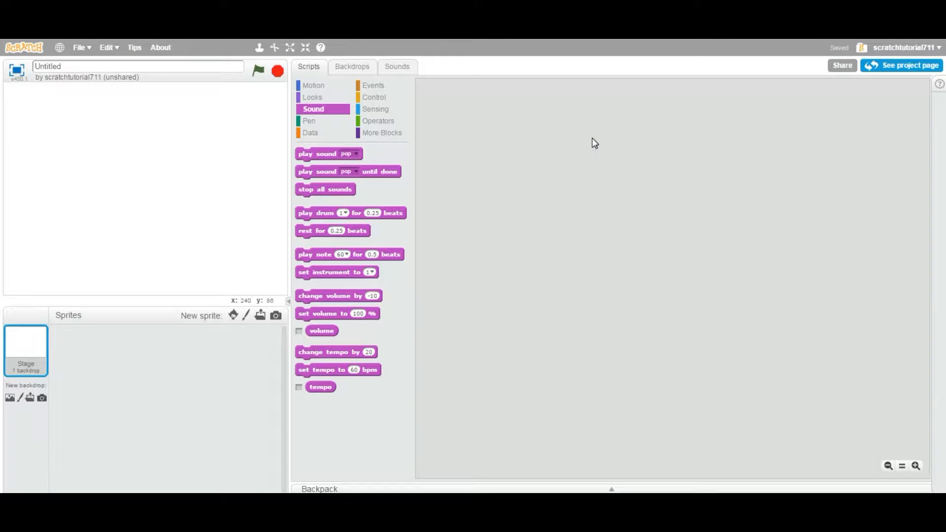
{"action": "mouse_move", "coordinate": [184, 317]}
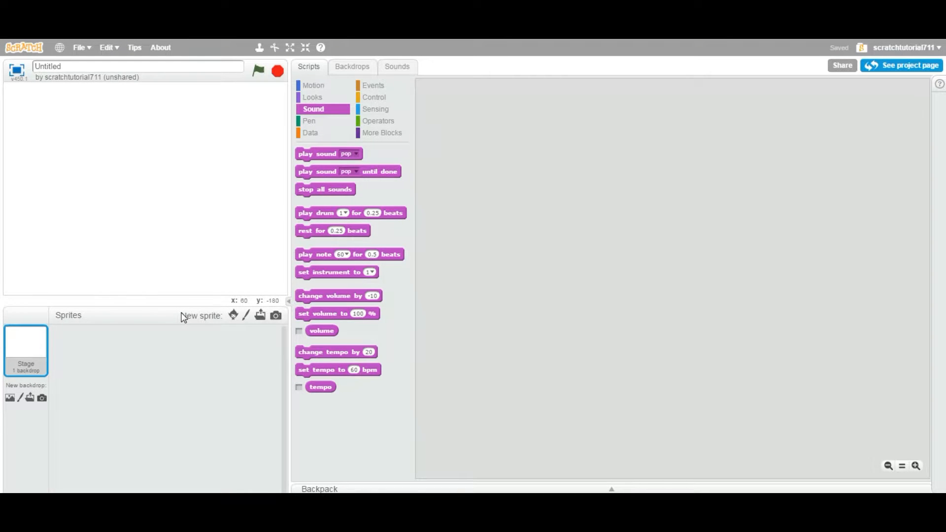
{"action": "mouse_move", "coordinate": [175, 239]}
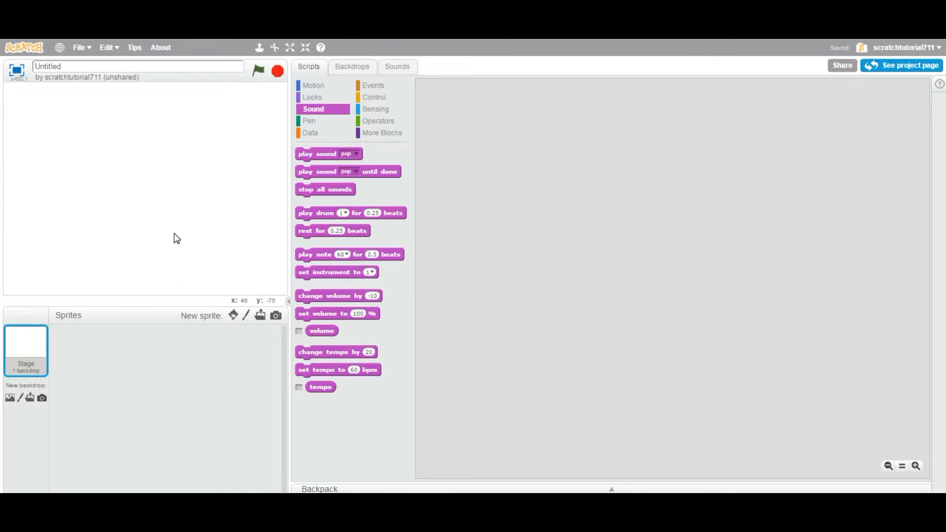
{"action": "mouse_move", "coordinate": [192, 245]}
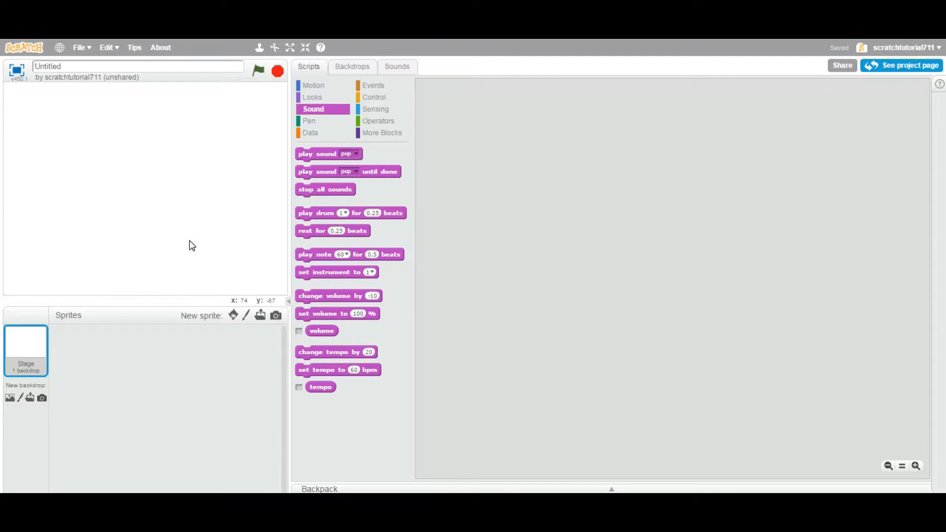
{"action": "mouse_move", "coordinate": [235, 305]}
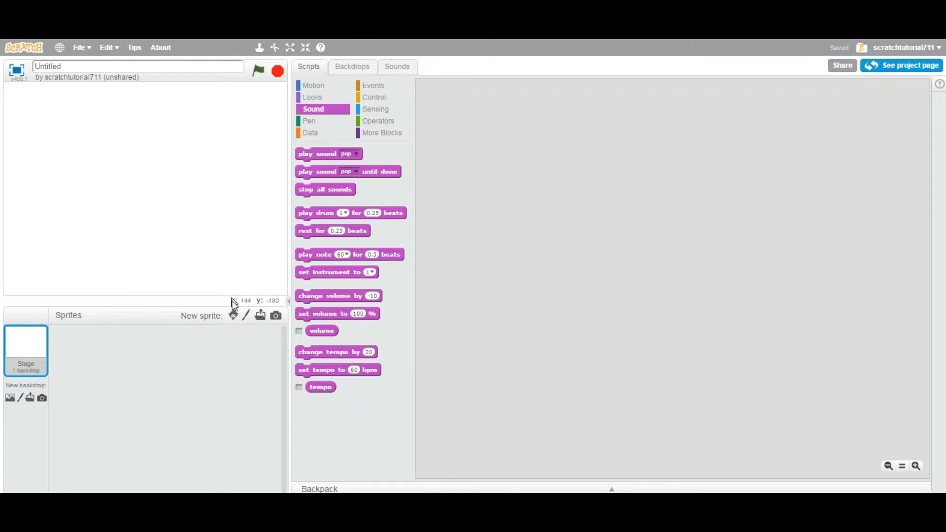
{"action": "mouse_move", "coordinate": [252, 332]}
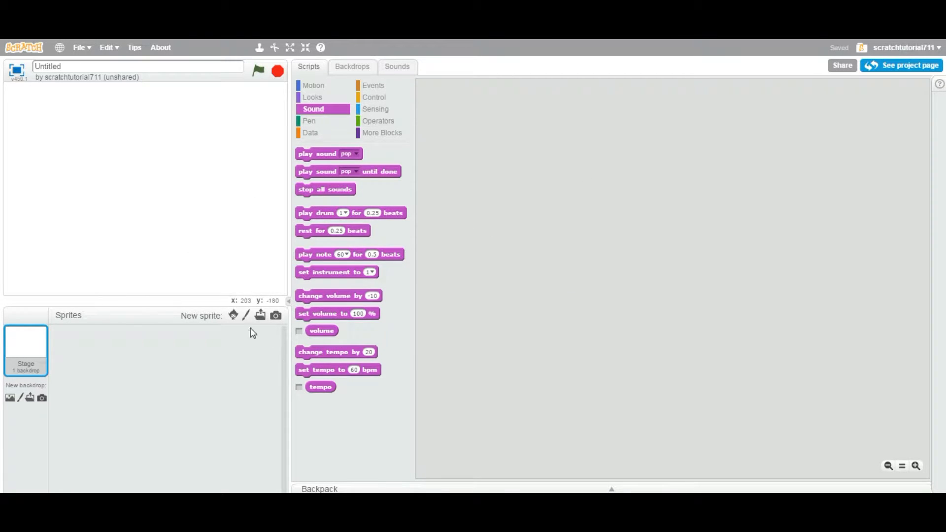
Add the Beachball sprite from the library and reopen the library for the next ball
{"action": "left_click", "coordinate": [232, 315]}
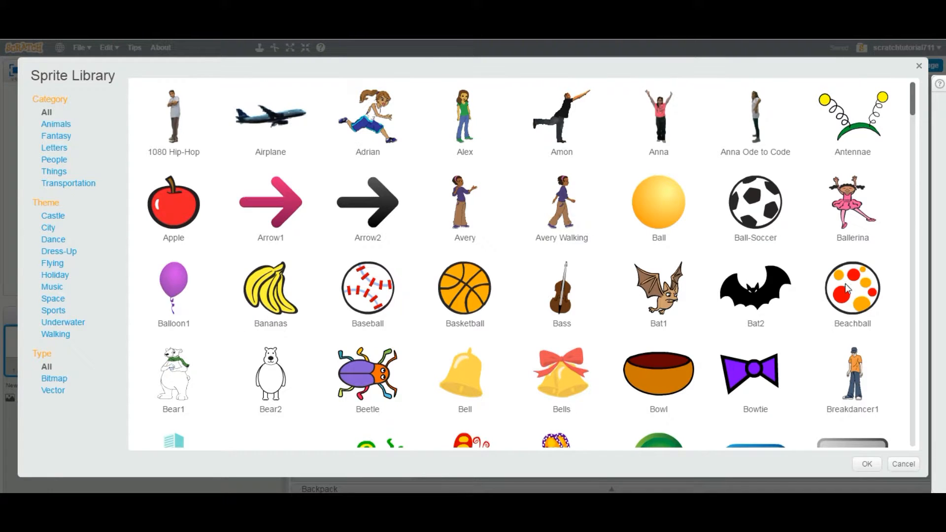
{"action": "left_click", "coordinate": [865, 464]}
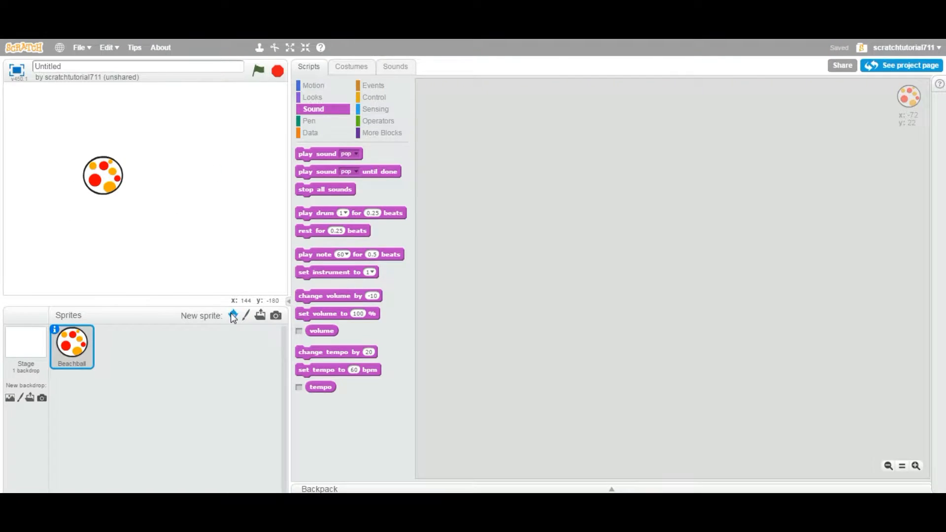
{"action": "left_click", "coordinate": [232, 315]}
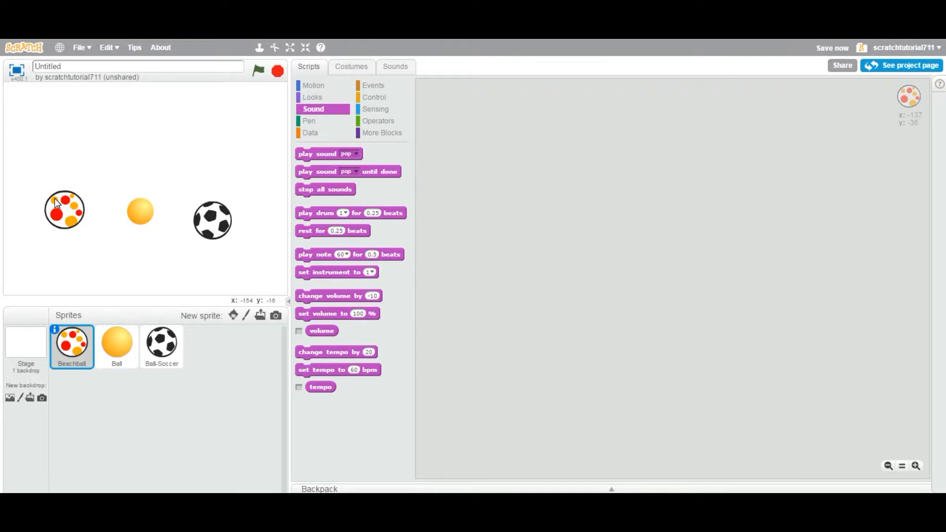
{"action": "mouse_move", "coordinate": [194, 244]}
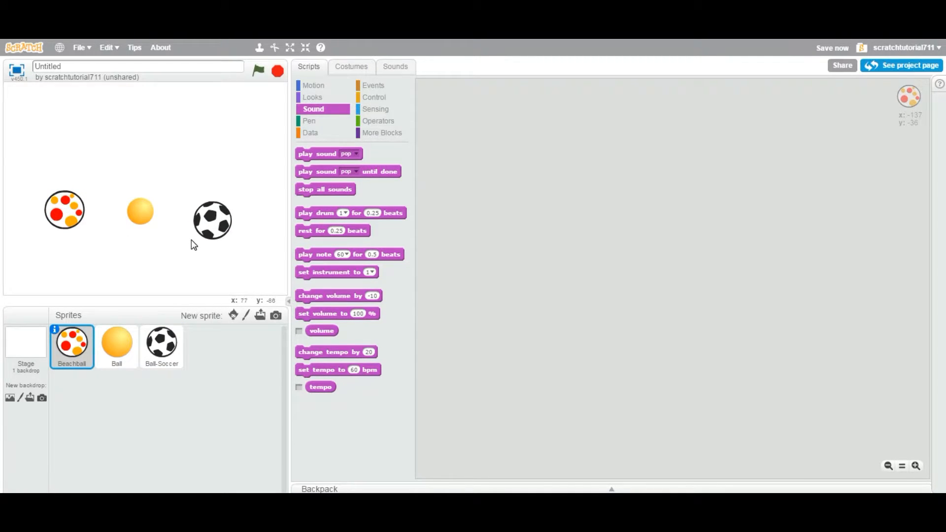
{"action": "mouse_move", "coordinate": [286, 59]}
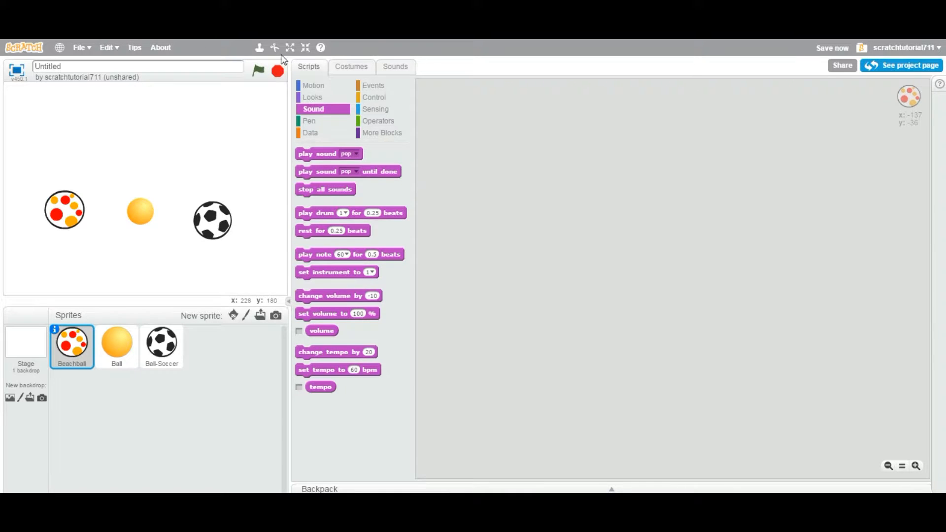
{"action": "mouse_move", "coordinate": [274, 47]}
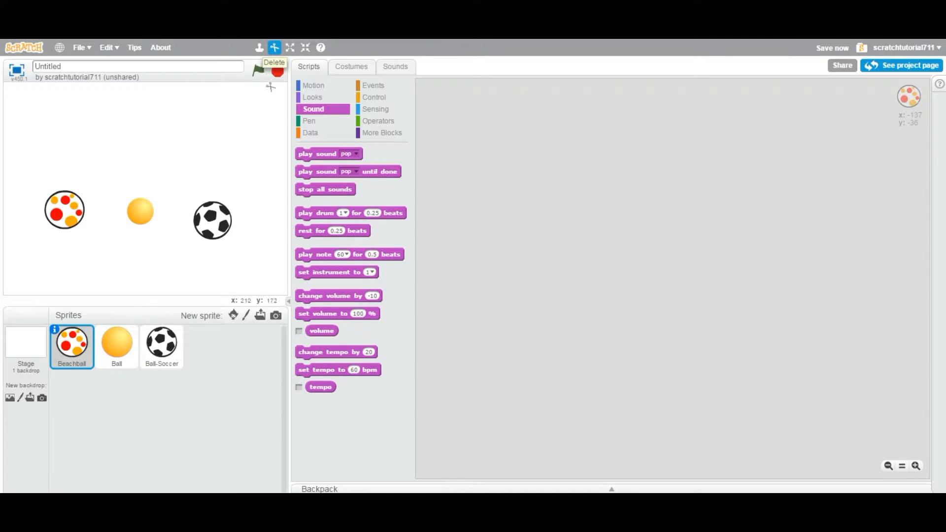
{"action": "mouse_move", "coordinate": [227, 163]}
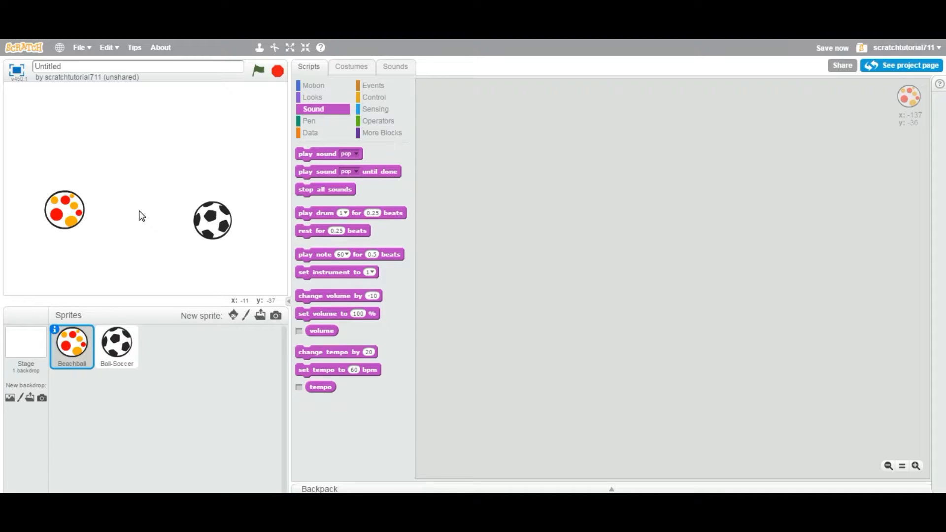
{"action": "mouse_move", "coordinate": [66, 210]}
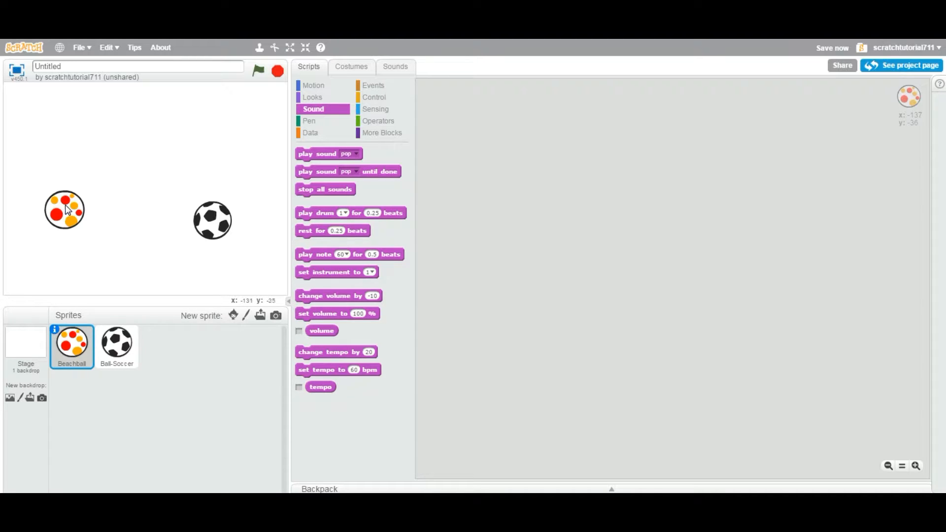
{"action": "mouse_move", "coordinate": [86, 228]}
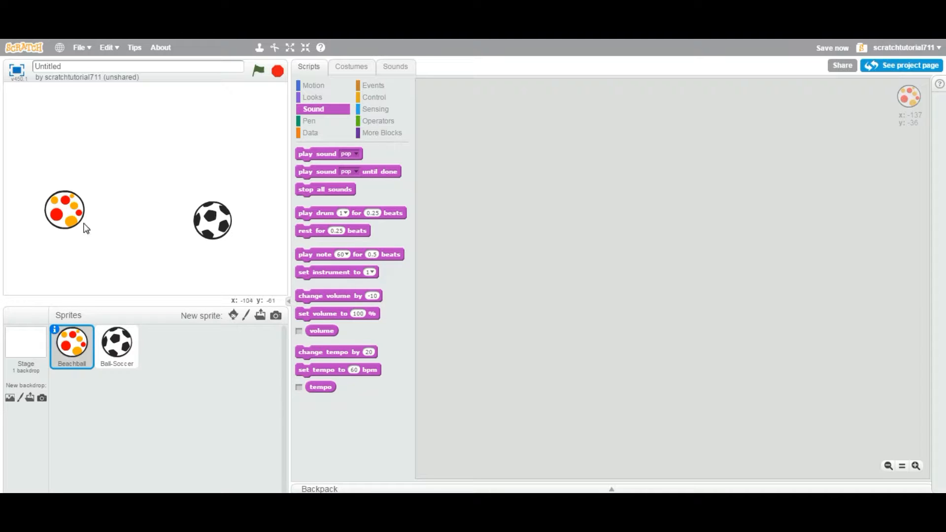
{"action": "mouse_move", "coordinate": [72, 217]}
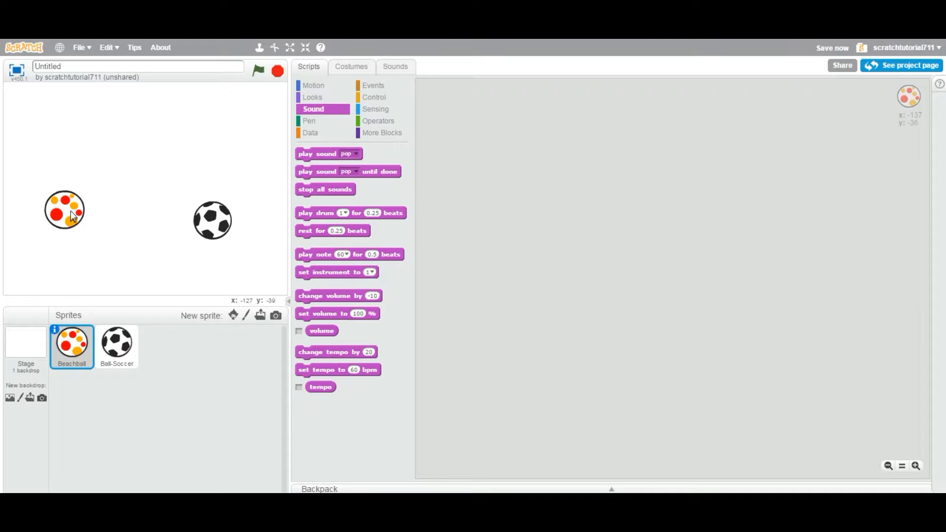
Delete the Beachball sprite from the stage, leaving the soccer ball's menu dismissed unchanged
{"action": "right_click", "coordinate": [65, 210]}
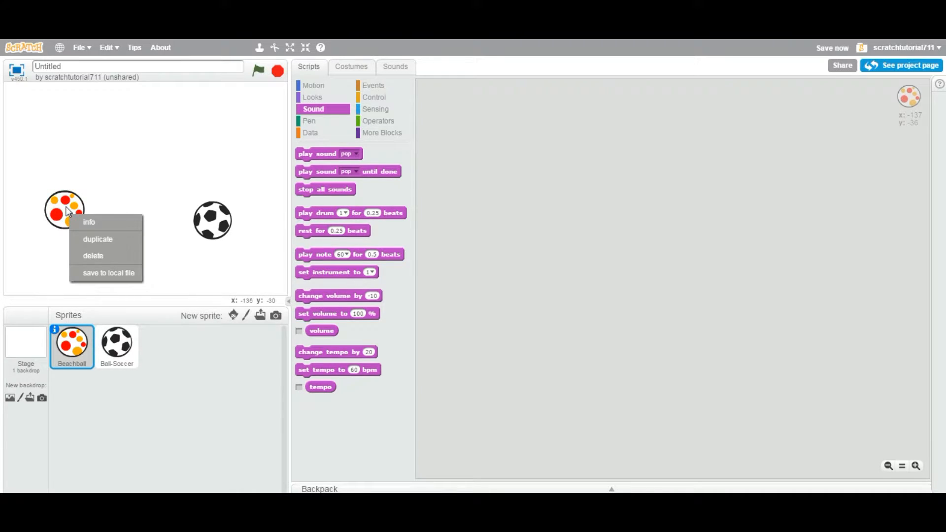
{"action": "mouse_move", "coordinate": [85, 234]}
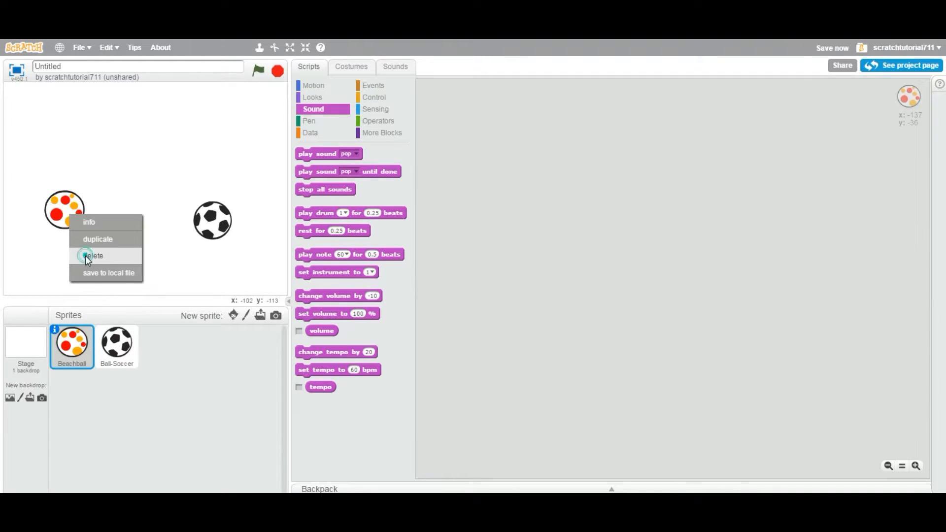
{"action": "left_click", "coordinate": [94, 256]}
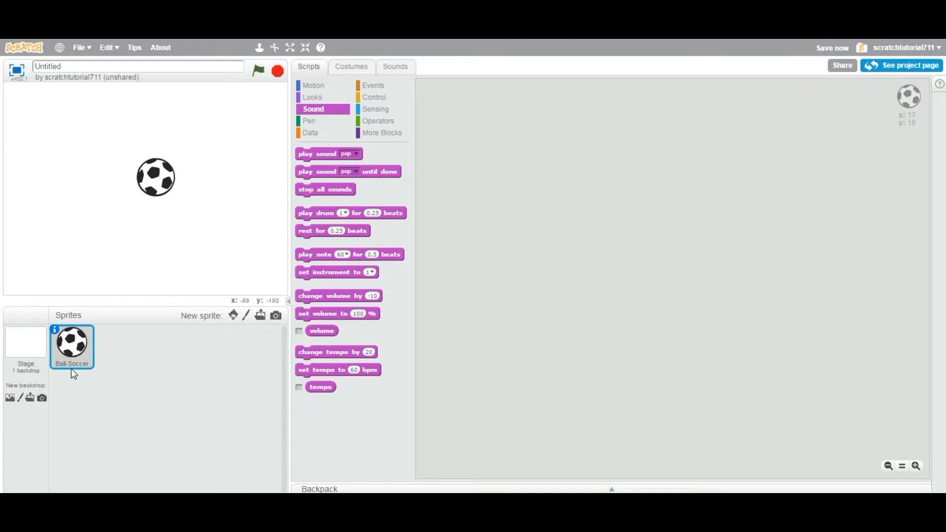
{"action": "mouse_move", "coordinate": [73, 350]}
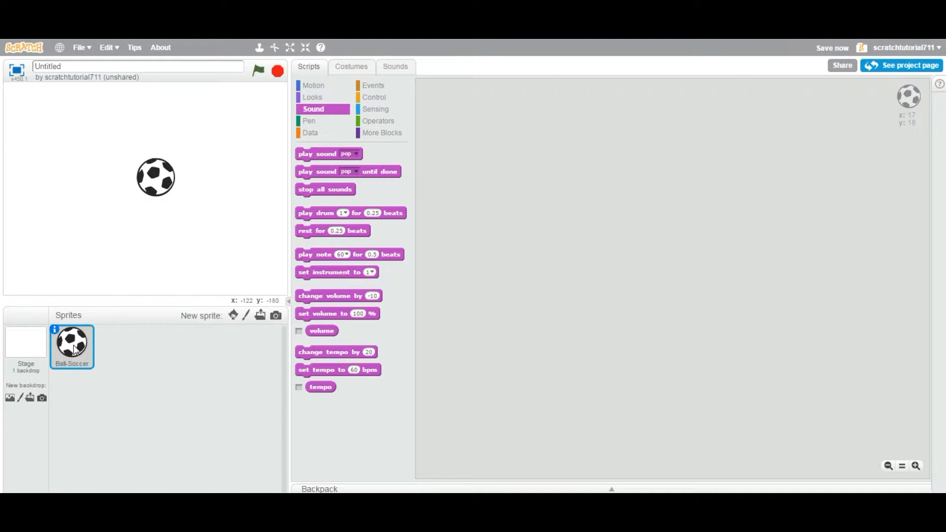
{"action": "right_click", "coordinate": [72, 349]}
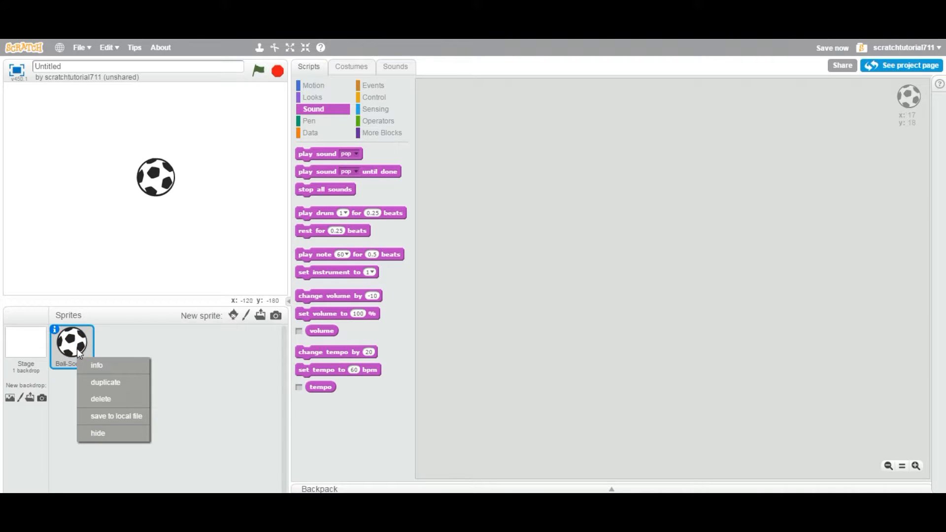
{"action": "mouse_move", "coordinate": [196, 222]}
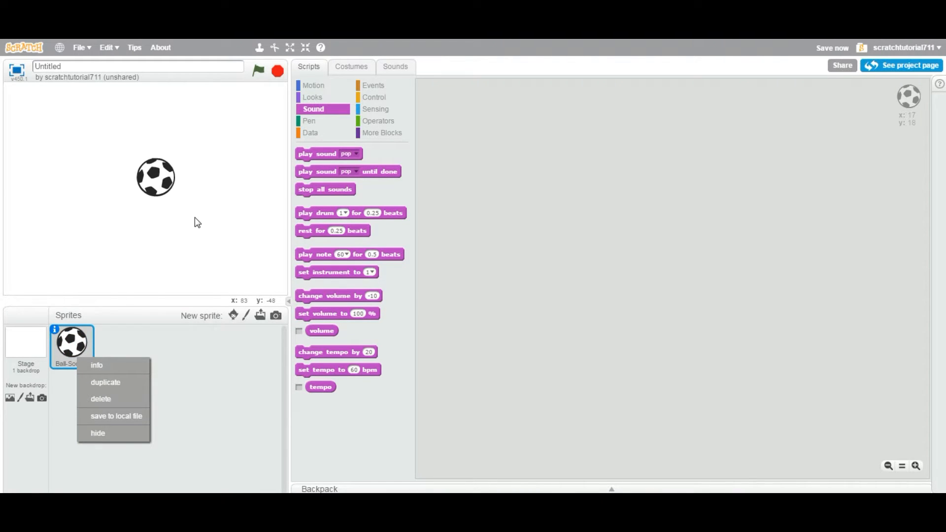
{"action": "left_click", "coordinate": [209, 228]}
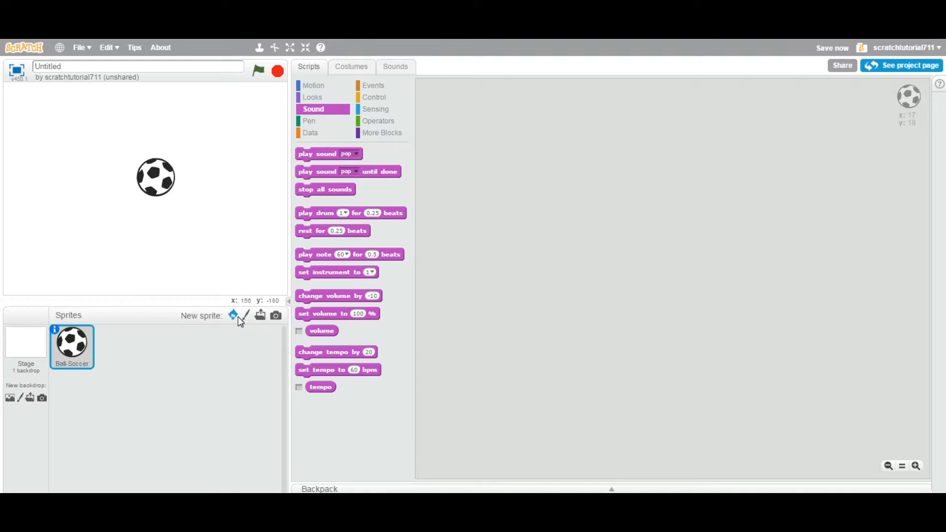
Add a Basketball sprite and browse the Events and Looks blocks for the soccer ball and basketball
{"action": "left_click", "coordinate": [233, 316]}
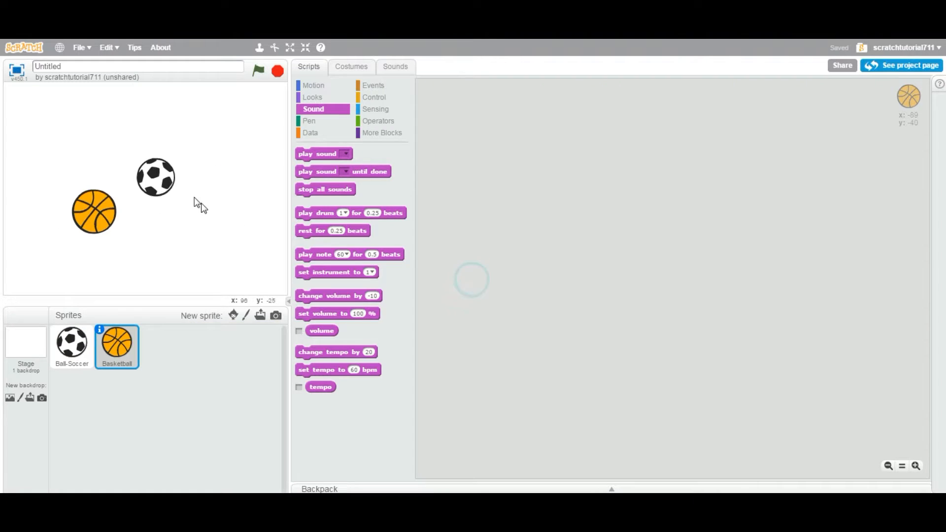
{"action": "left_click", "coordinate": [71, 346]}
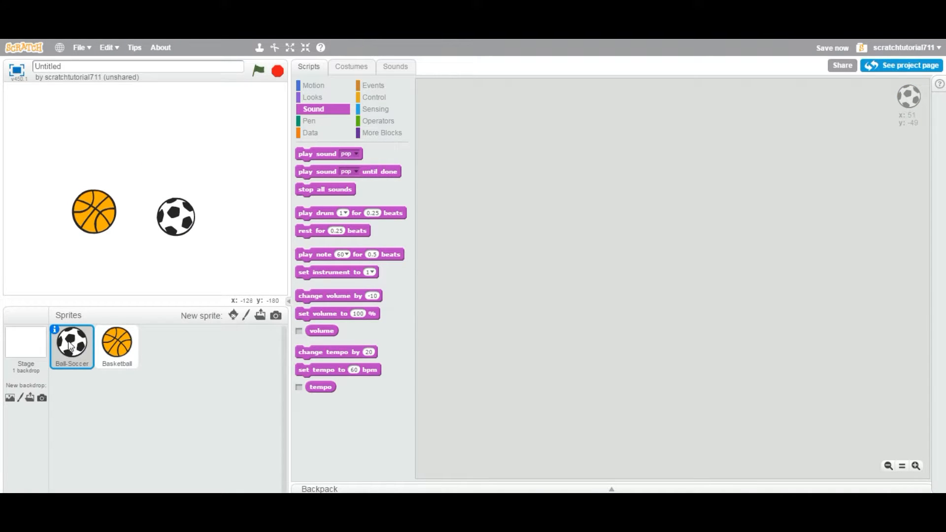
{"action": "mouse_move", "coordinate": [905, 108]}
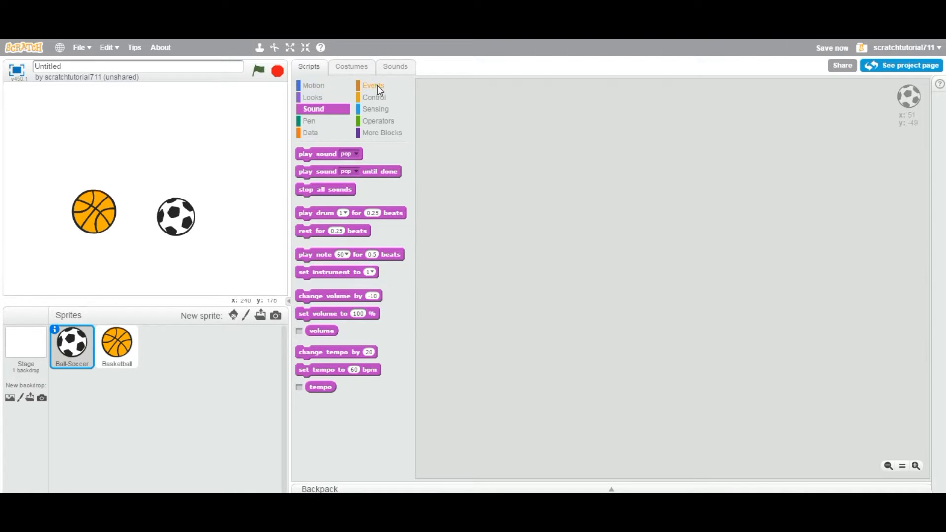
{"action": "left_click", "coordinate": [372, 85]}
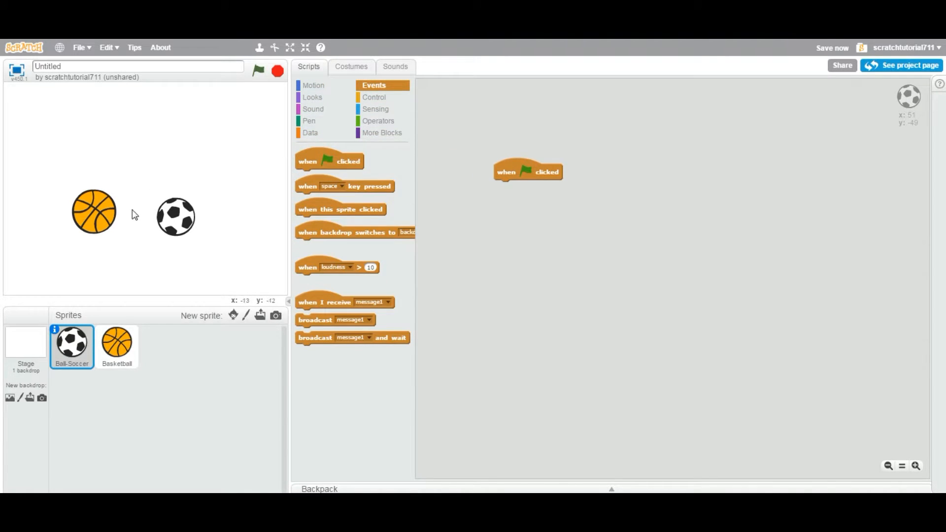
{"action": "left_click", "coordinate": [118, 347]}
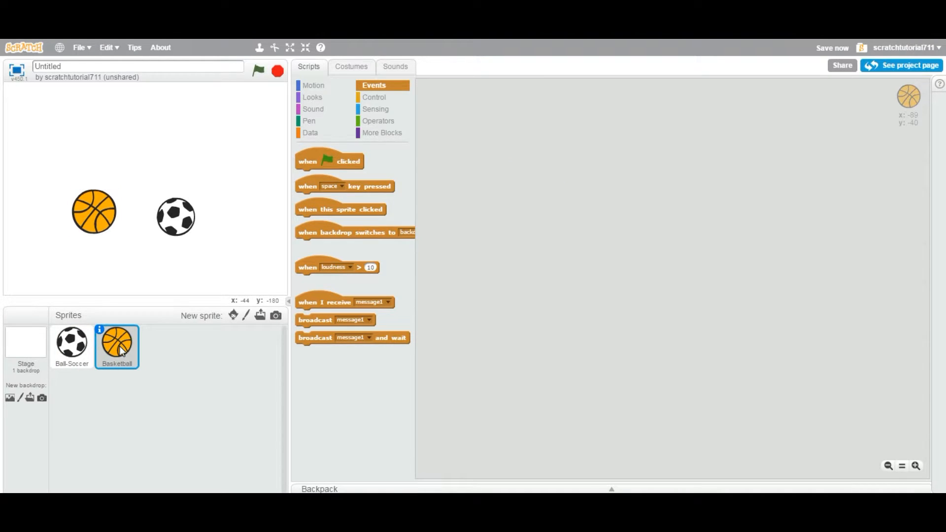
{"action": "left_click", "coordinate": [312, 97]}
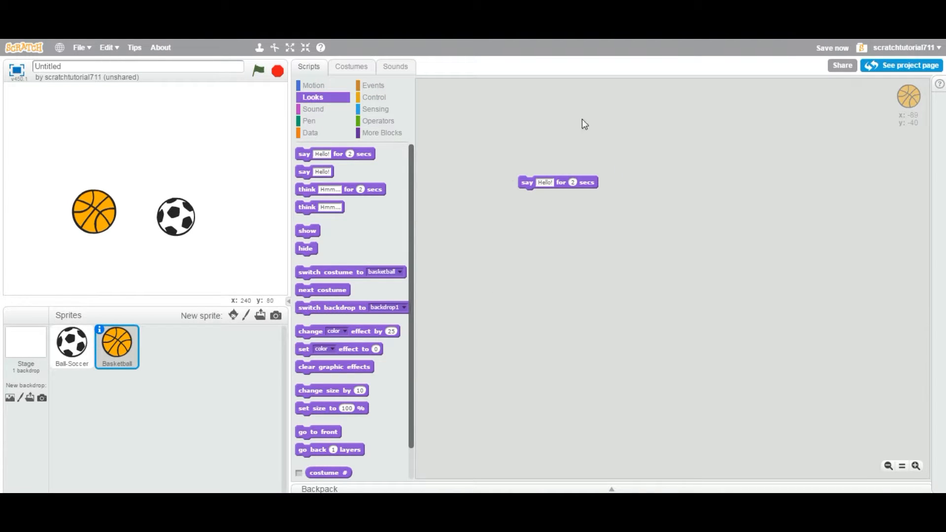
{"action": "mouse_move", "coordinate": [904, 98]}
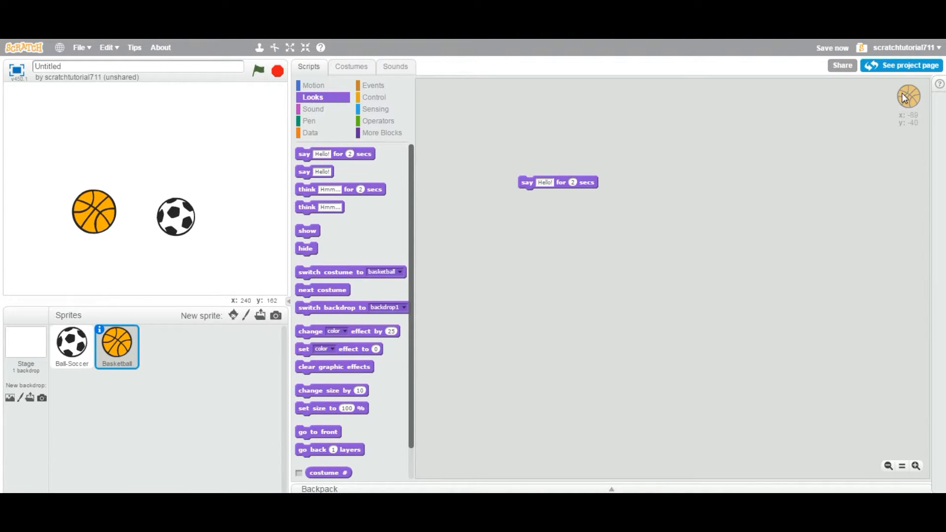
{"action": "left_click", "coordinate": [72, 346]}
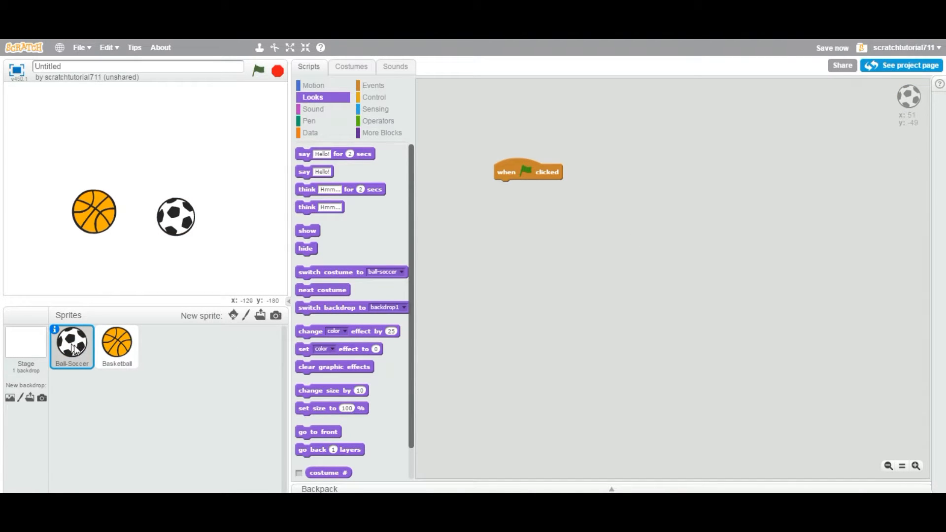
{"action": "left_click", "coordinate": [116, 344]}
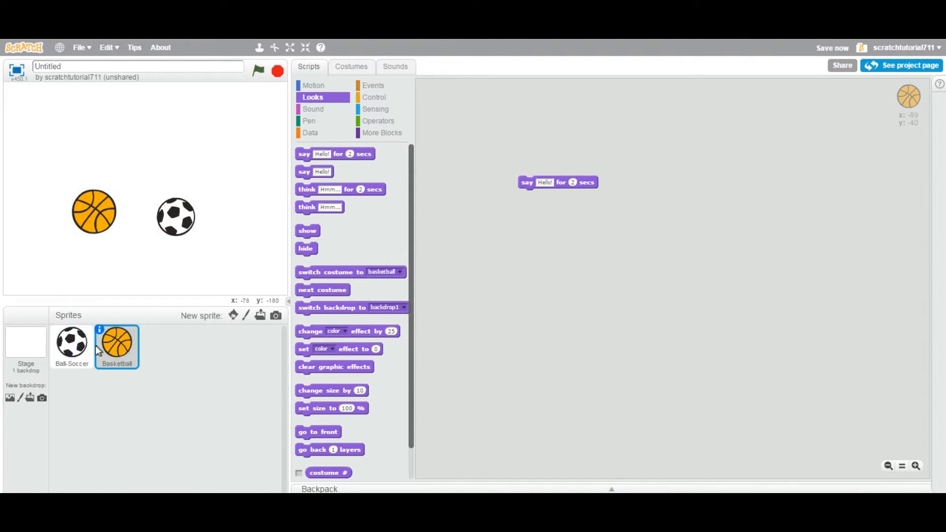
{"action": "mouse_move", "coordinate": [531, 262]}
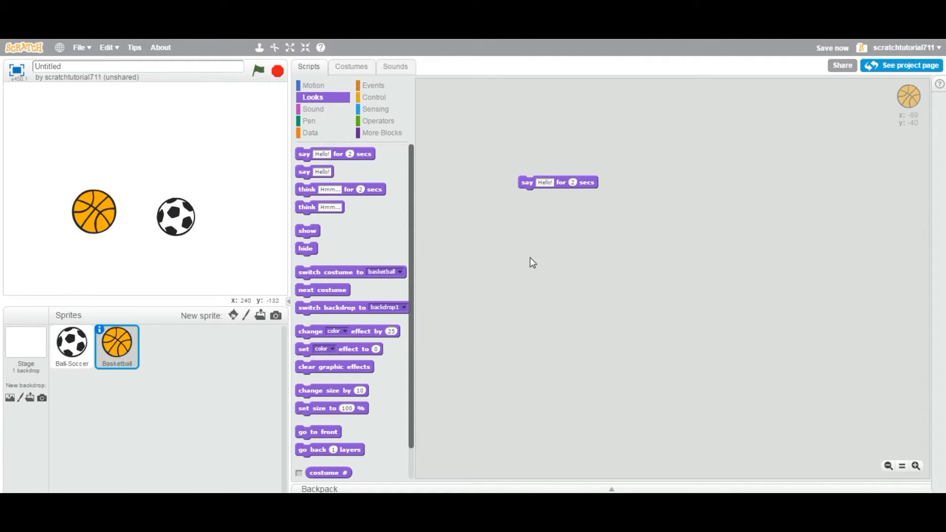
{"action": "mouse_move", "coordinate": [167, 295]}
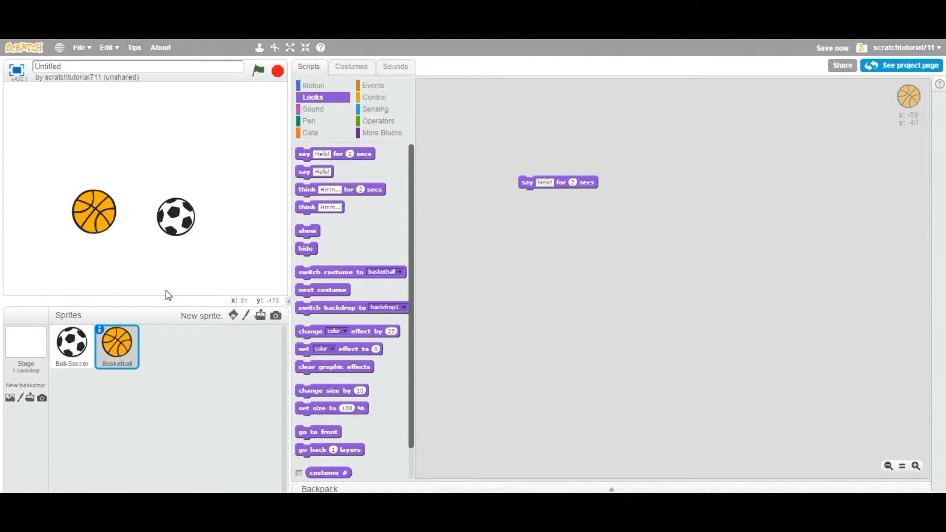
{"action": "mouse_move", "coordinate": [176, 224]}
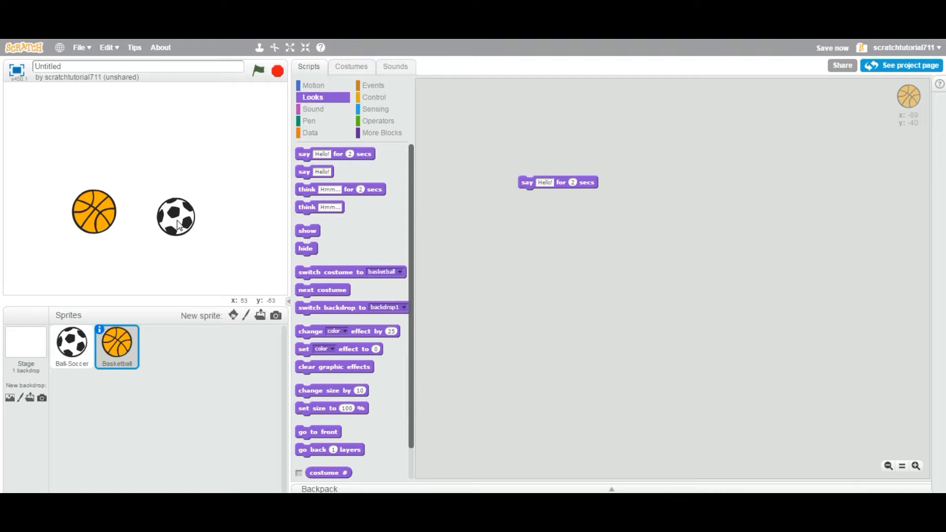
{"action": "mouse_move", "coordinate": [553, 223]}
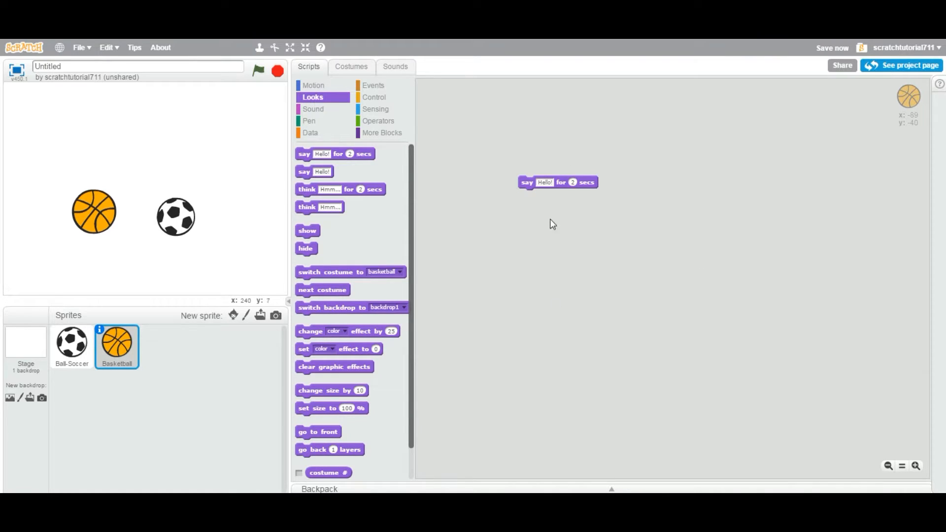
{"action": "mouse_move", "coordinate": [515, 174]}
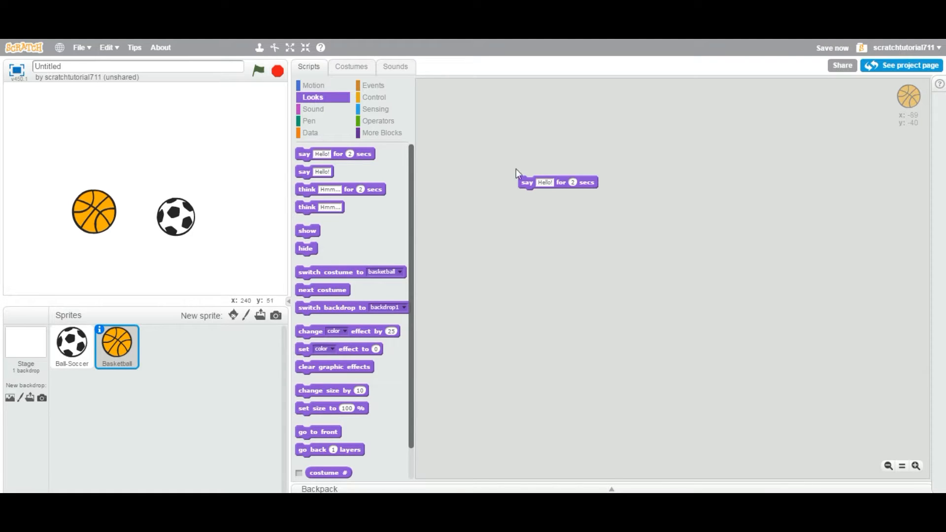
{"action": "mouse_move", "coordinate": [477, 160]}
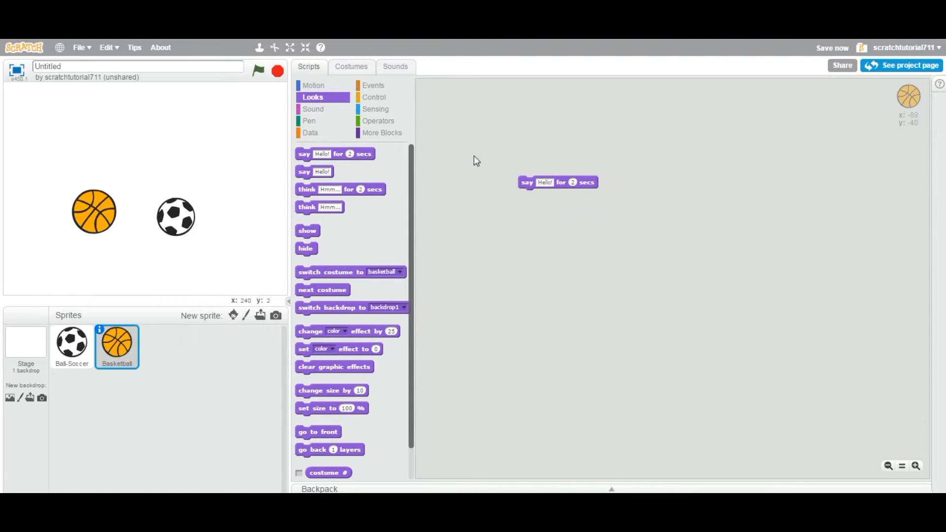
{"action": "mouse_move", "coordinate": [156, 283]}
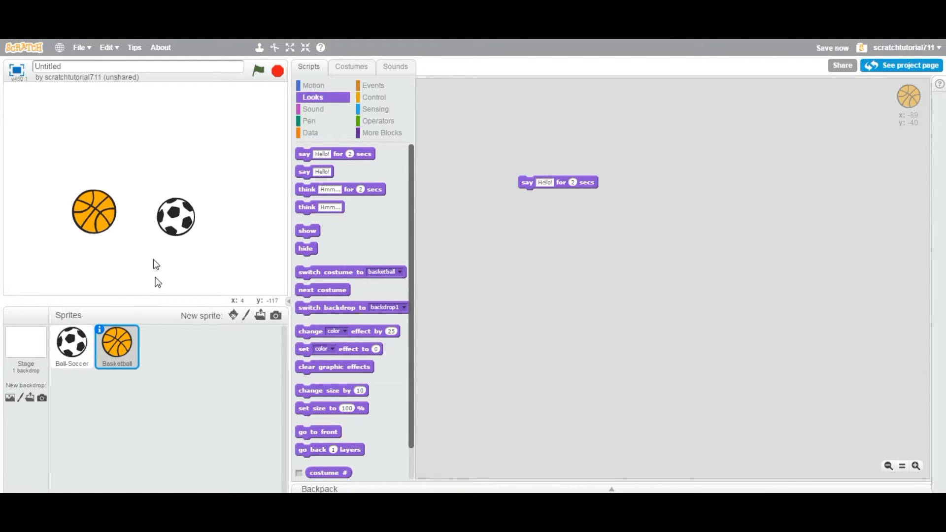
Delete the Basketball sprite so only the soccer ball remains, then save the project
{"action": "right_click", "coordinate": [116, 346]}
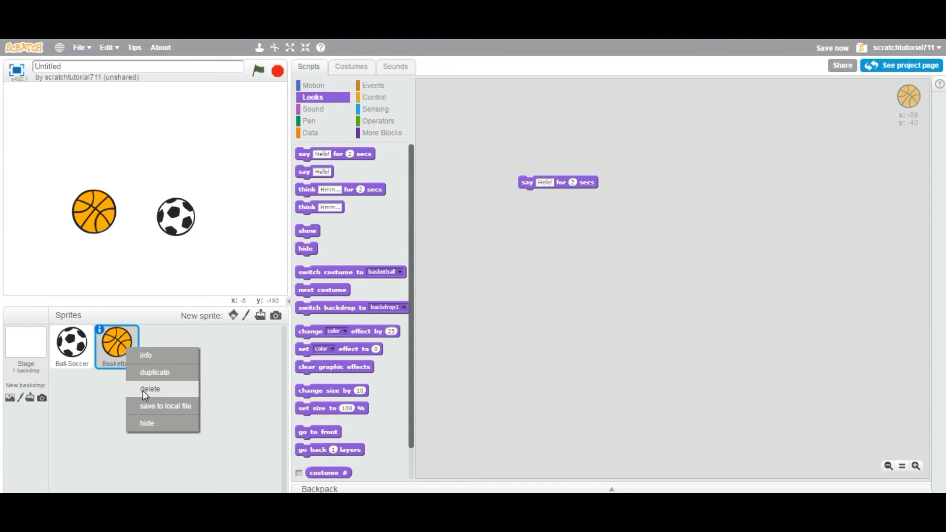
{"action": "left_click", "coordinate": [150, 388]}
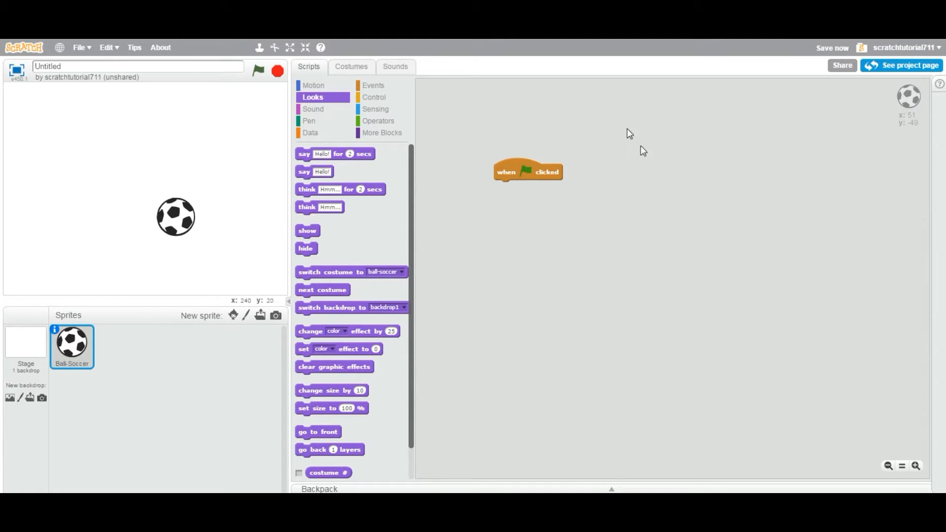
{"action": "mouse_move", "coordinate": [649, 278]}
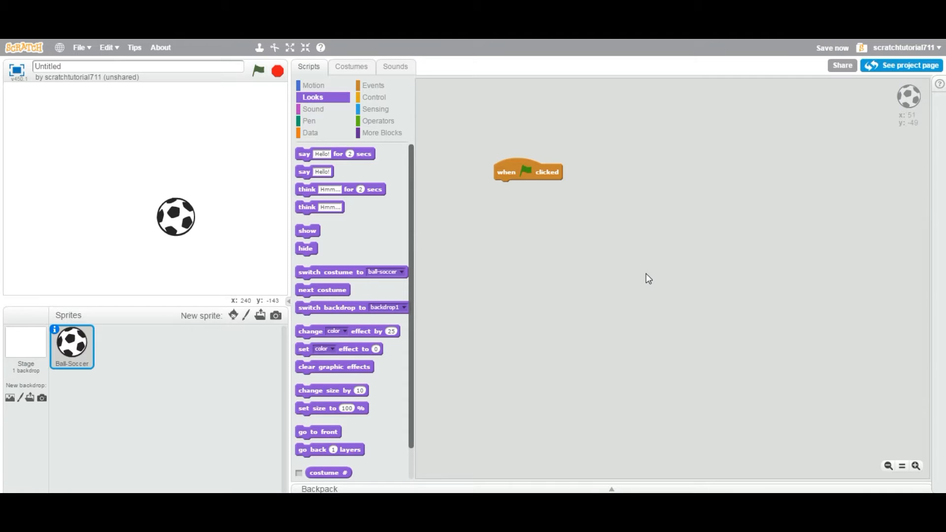
{"action": "mouse_move", "coordinate": [187, 234]}
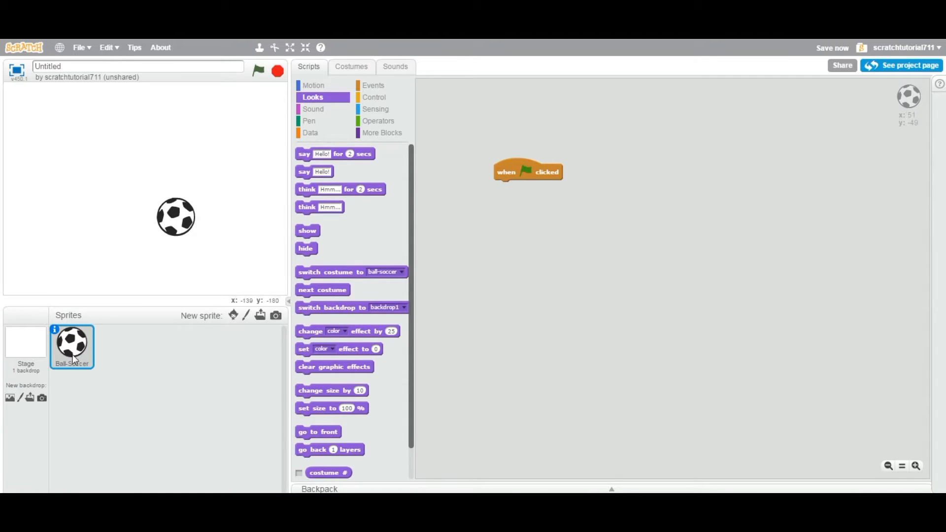
{"action": "mouse_move", "coordinate": [511, 265]}
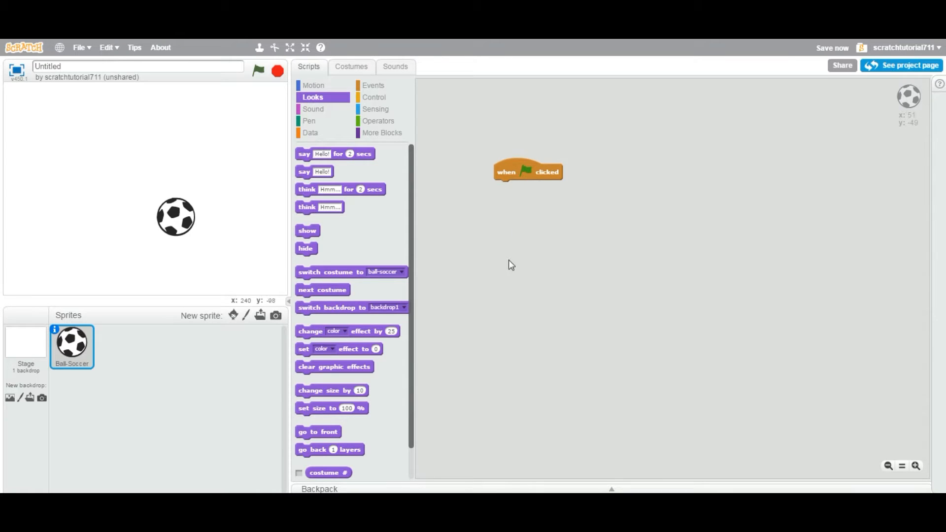
{"action": "mouse_move", "coordinate": [164, 157]}
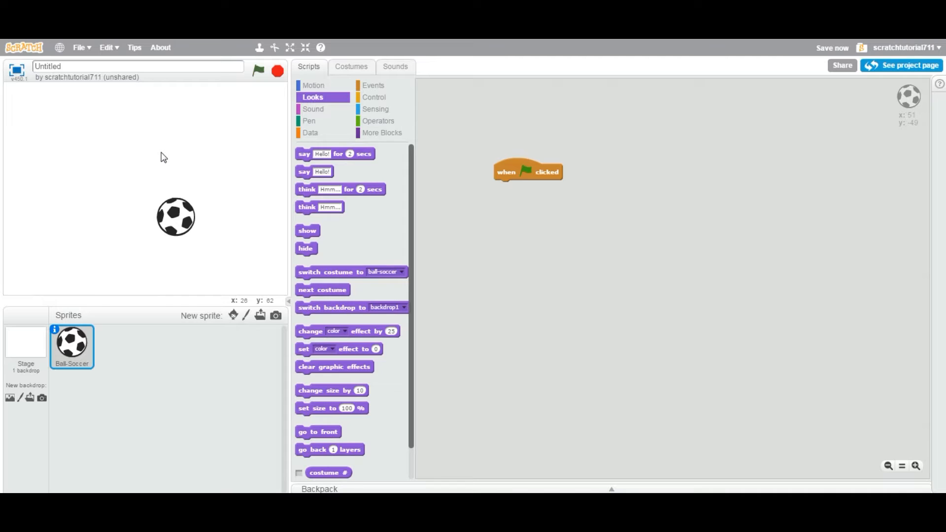
{"action": "mouse_move", "coordinate": [606, 144]}
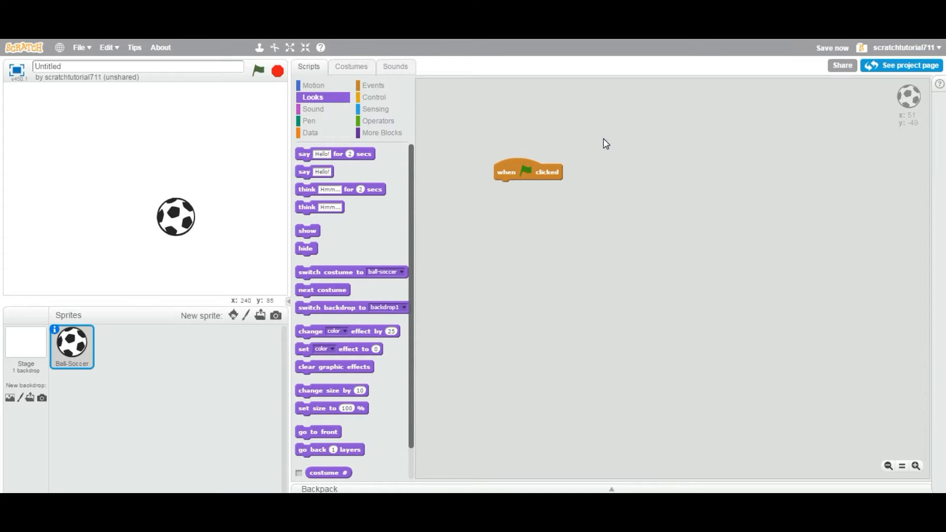
{"action": "left_click", "coordinate": [832, 48]}
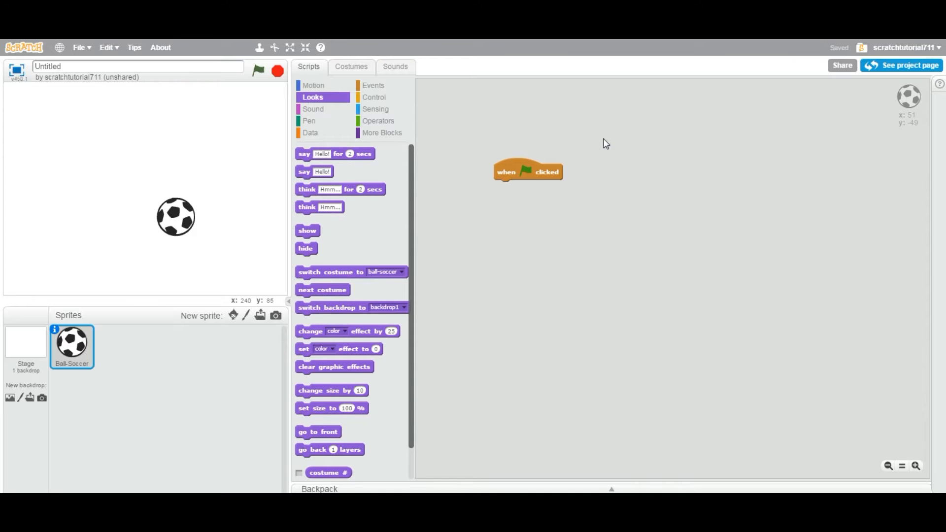
{"action": "mouse_move", "coordinate": [158, 230]}
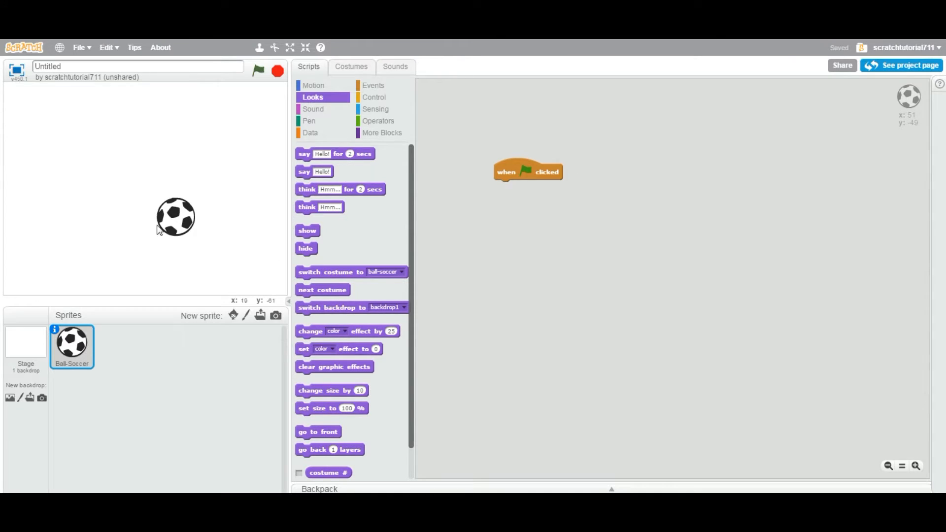
Add the dinosaur sprite from the library and place it left of the soccer ball on the stage
{"action": "left_click_drag", "start_coordinate": [176, 216], "coordinate": [119, 168]}
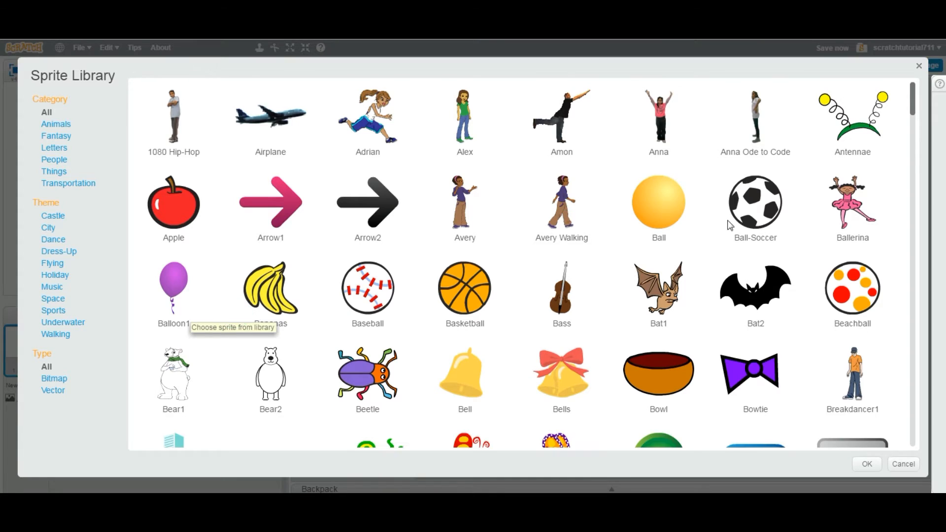
{"action": "double_click", "coordinate": [754, 202]}
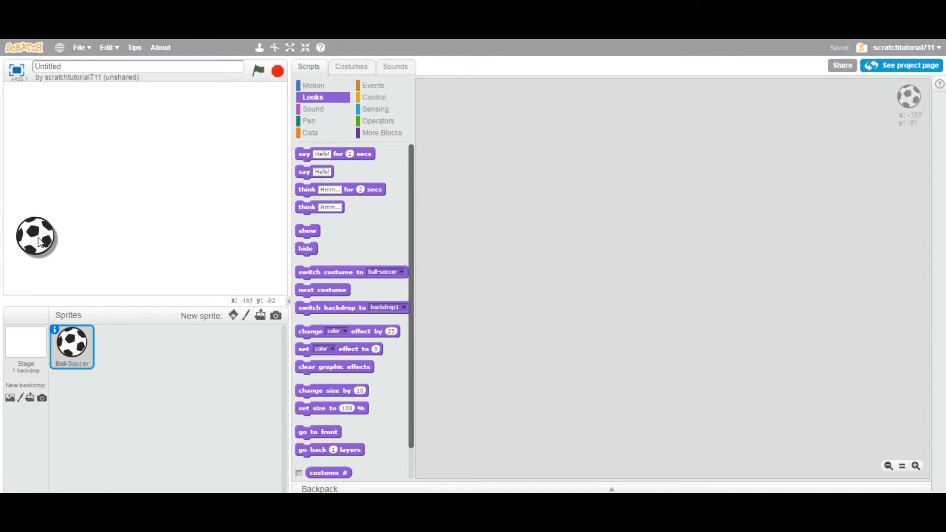
{"action": "left_click", "coordinate": [234, 315]}
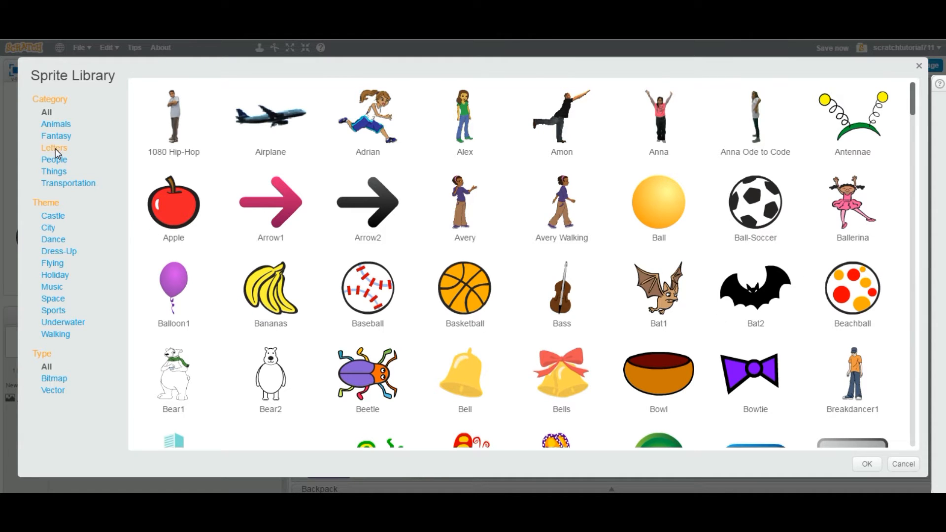
{"action": "left_click", "coordinate": [57, 125]}
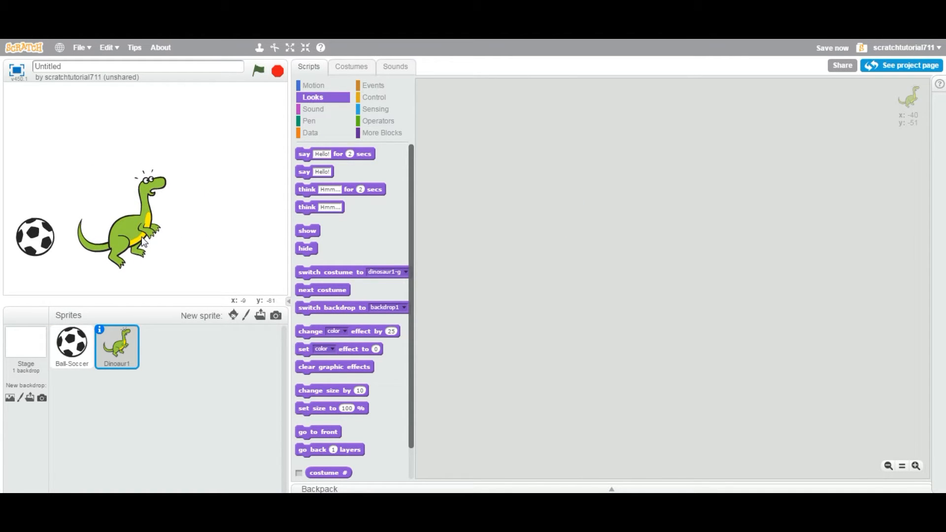
{"action": "mouse_move", "coordinate": [156, 238]}
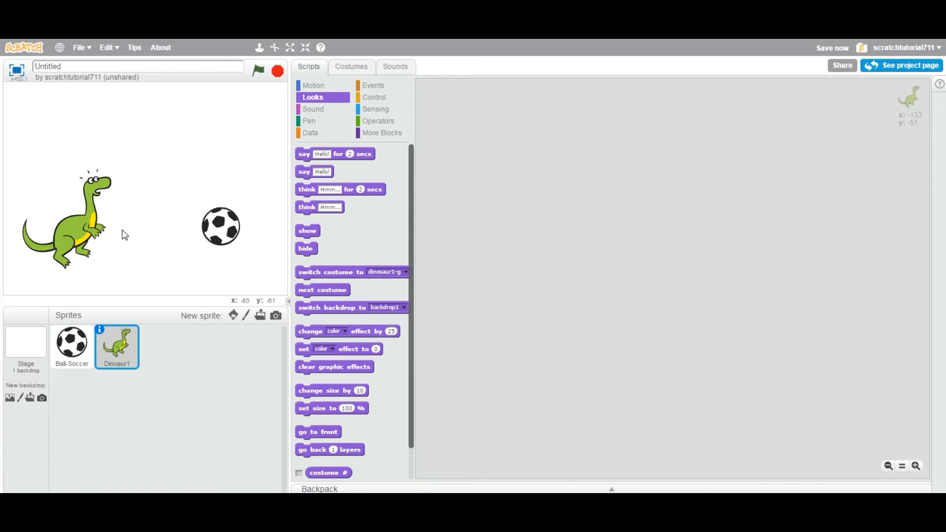
{"action": "left_click", "coordinate": [72, 346]}
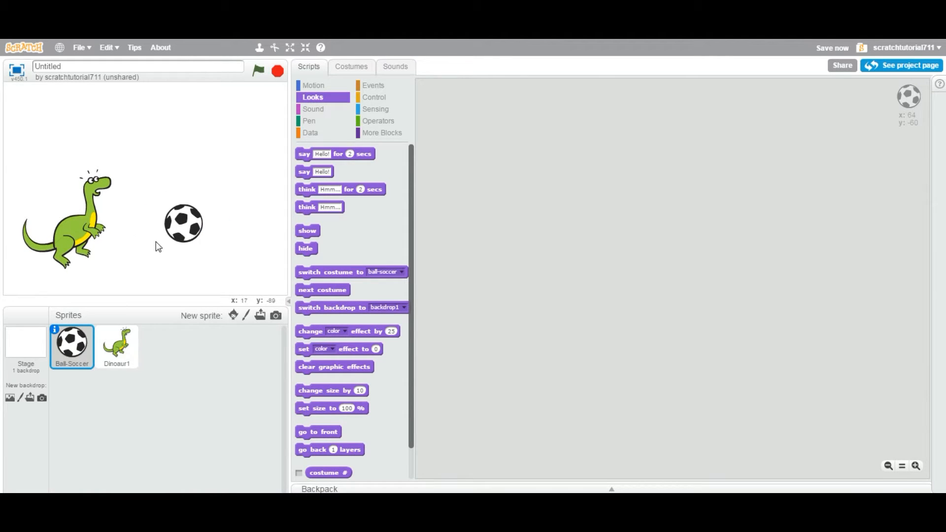
{"action": "mouse_move", "coordinate": [69, 235]}
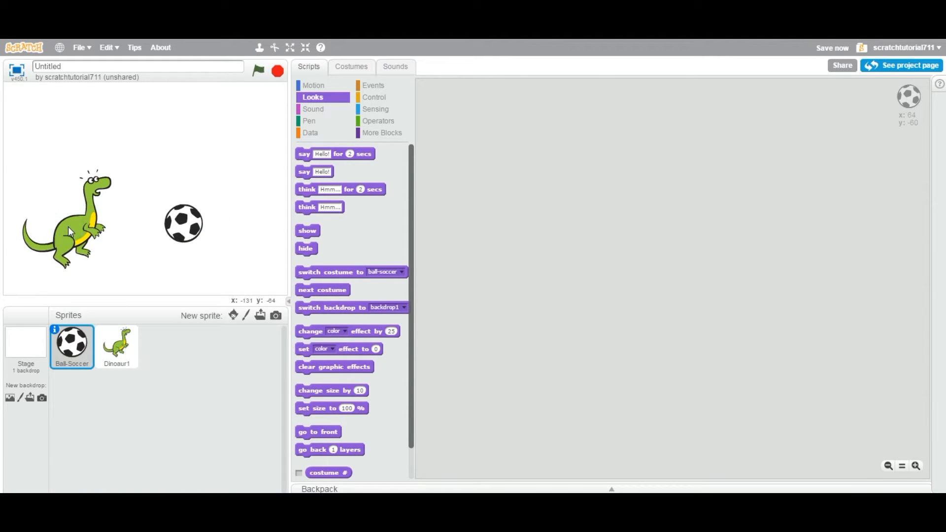
{"action": "left_click", "coordinate": [117, 346]}
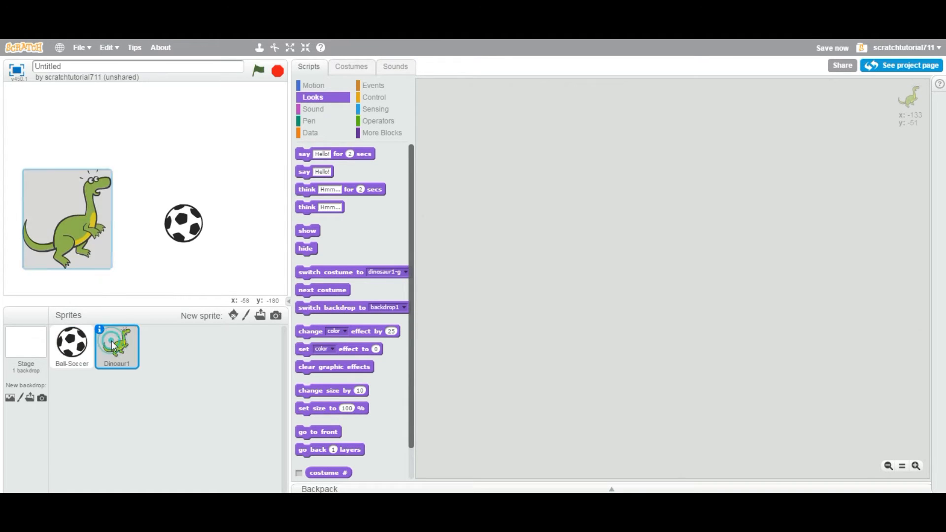
Shrink the dinosaur and line up three small dinosaur copies left of the soccer ball
{"action": "left_click", "coordinate": [117, 346]}
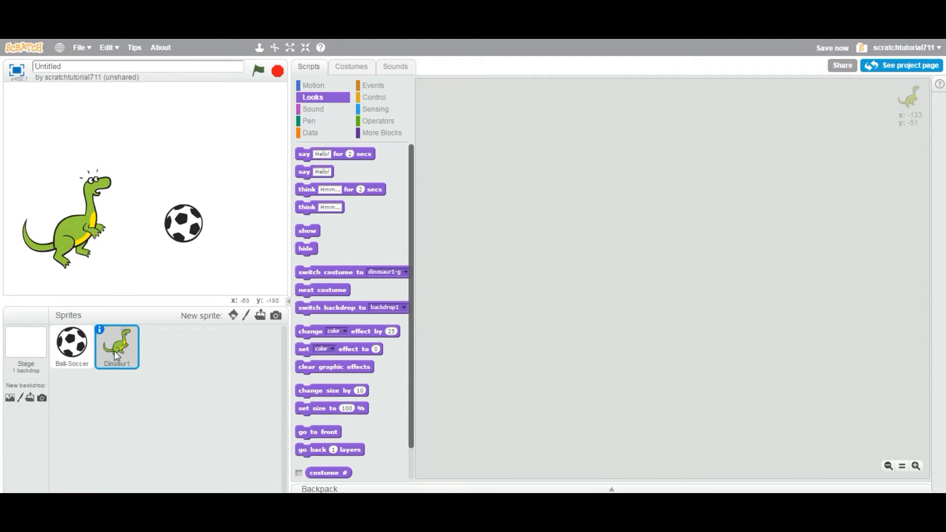
{"action": "mouse_move", "coordinate": [117, 346]}
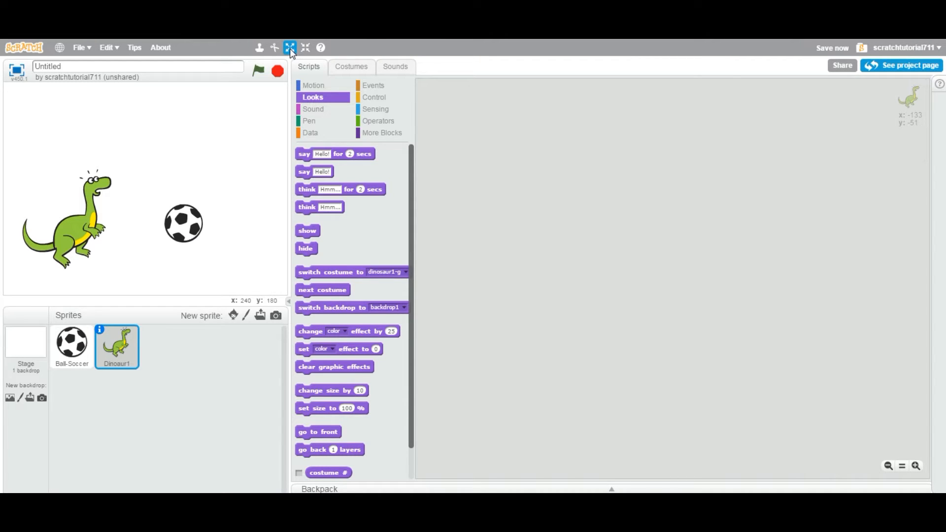
{"action": "mouse_move", "coordinate": [305, 47]}
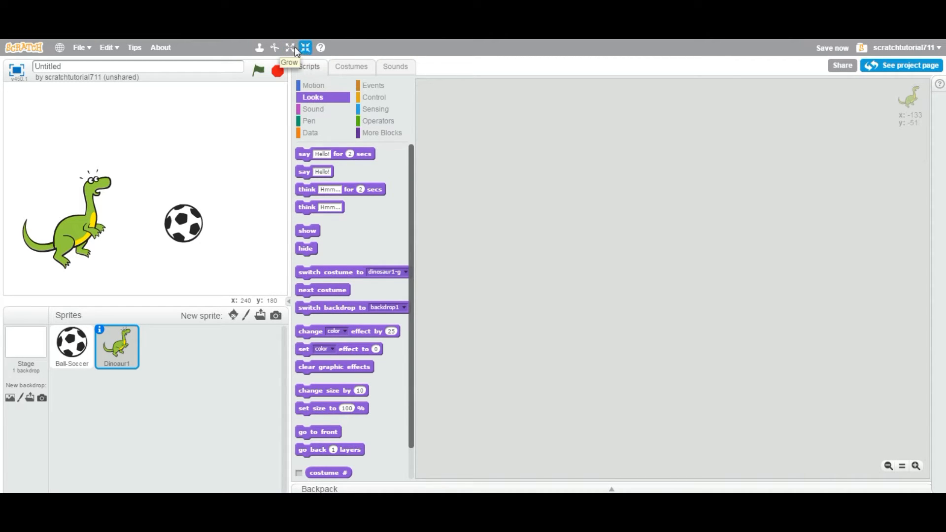
{"action": "mouse_move", "coordinate": [290, 47]}
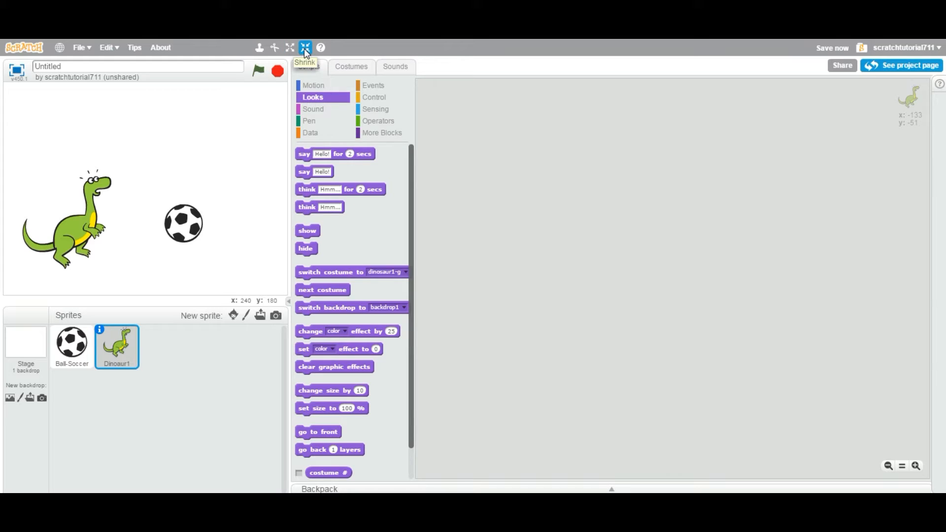
{"action": "mouse_move", "coordinate": [275, 112]}
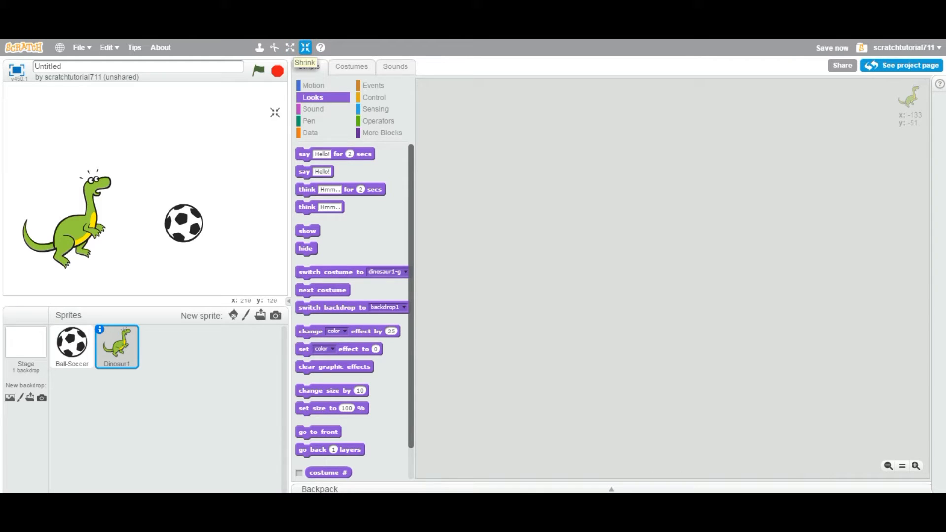
{"action": "mouse_move", "coordinate": [193, 135]}
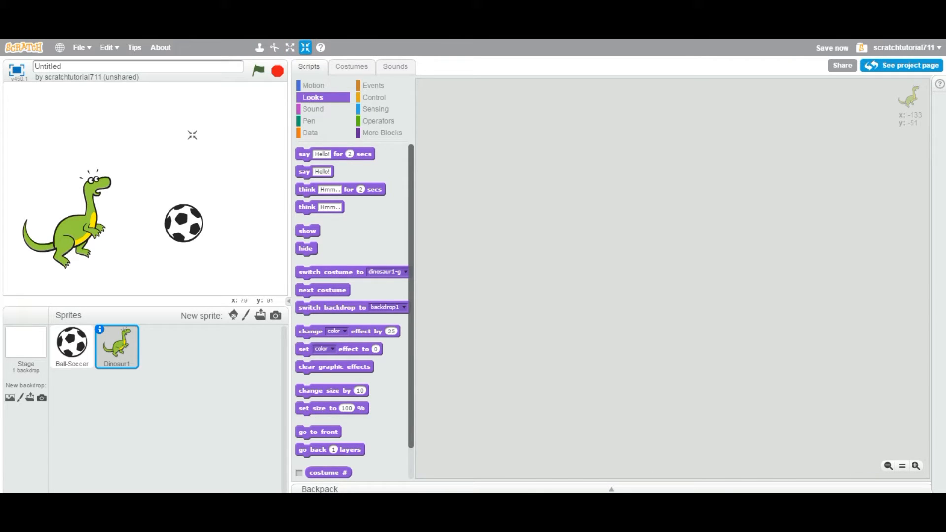
{"action": "mouse_move", "coordinate": [120, 210]}
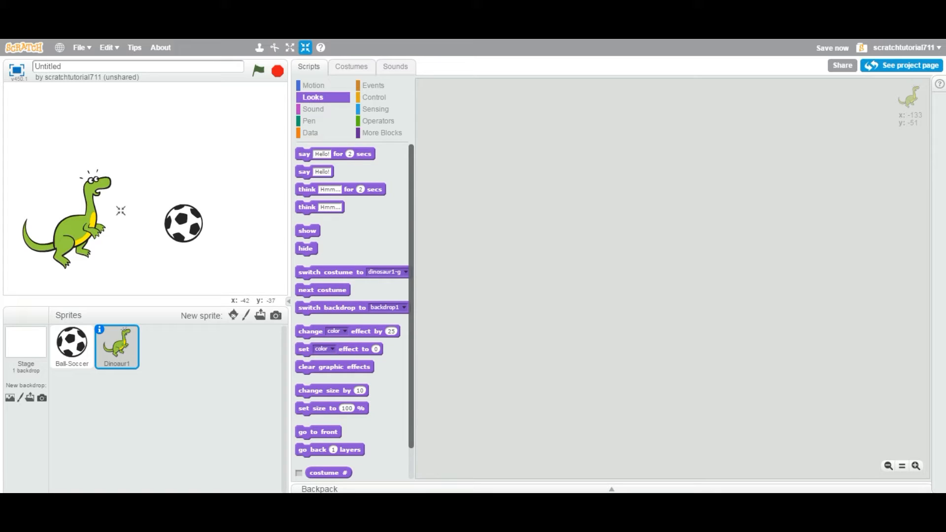
{"action": "mouse_move", "coordinate": [76, 233]}
{"action": "type", "text": "30"}
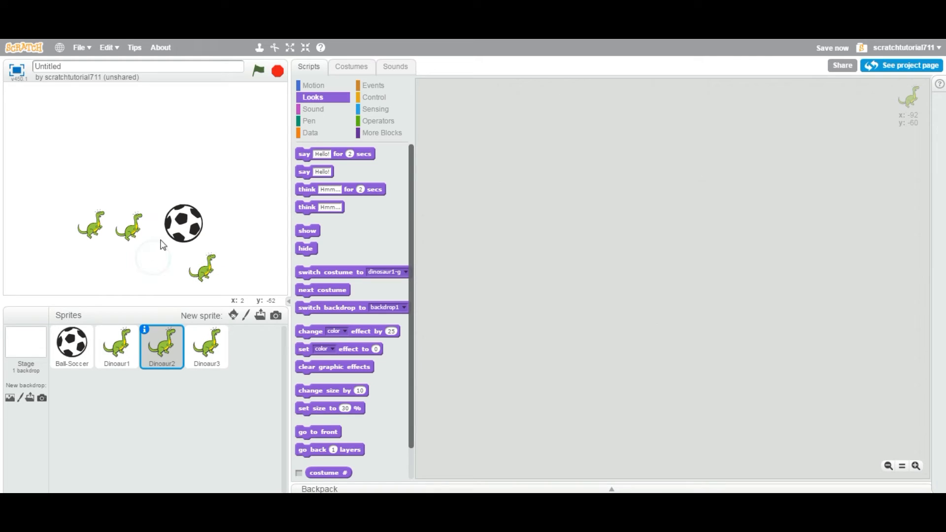
{"action": "left_click", "coordinate": [206, 346]}
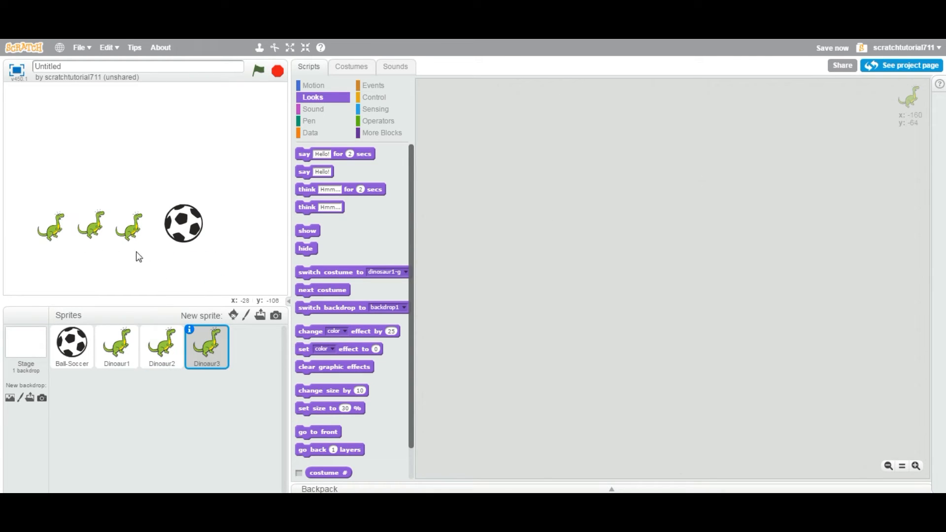
{"action": "mouse_move", "coordinate": [139, 242]}
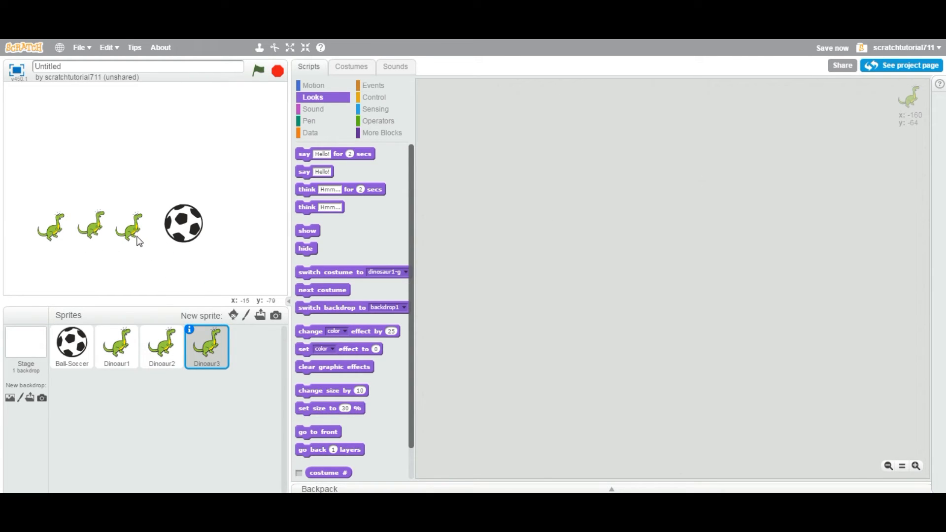
{"action": "mouse_move", "coordinate": [128, 228]}
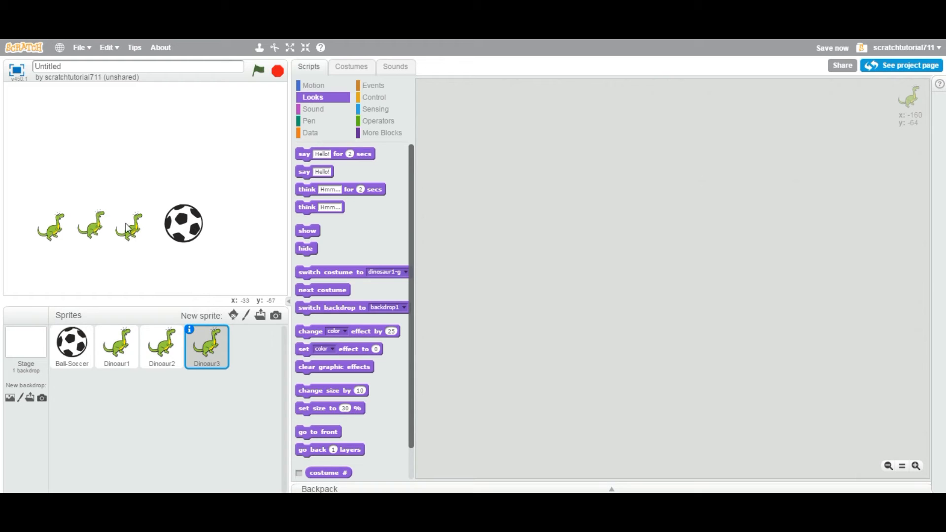
{"action": "mouse_move", "coordinate": [127, 236]}
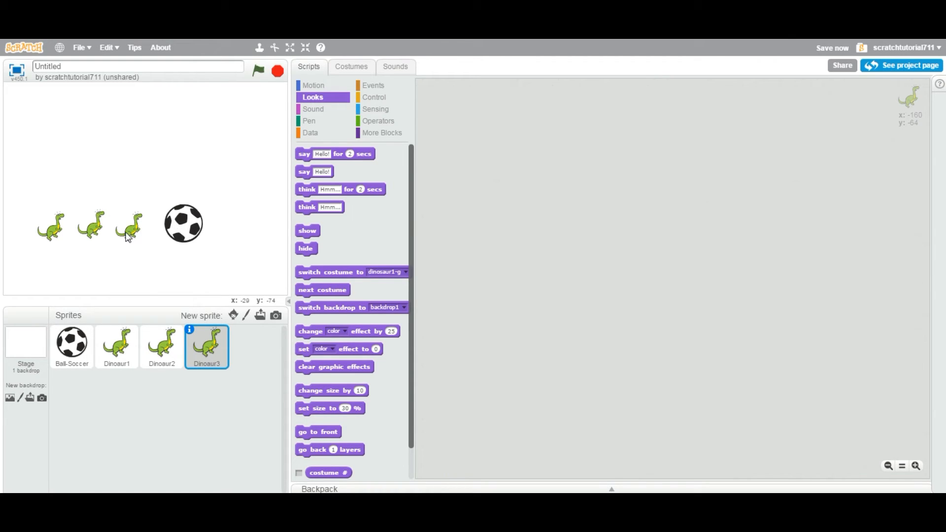
{"action": "mouse_move", "coordinate": [76, 345]}
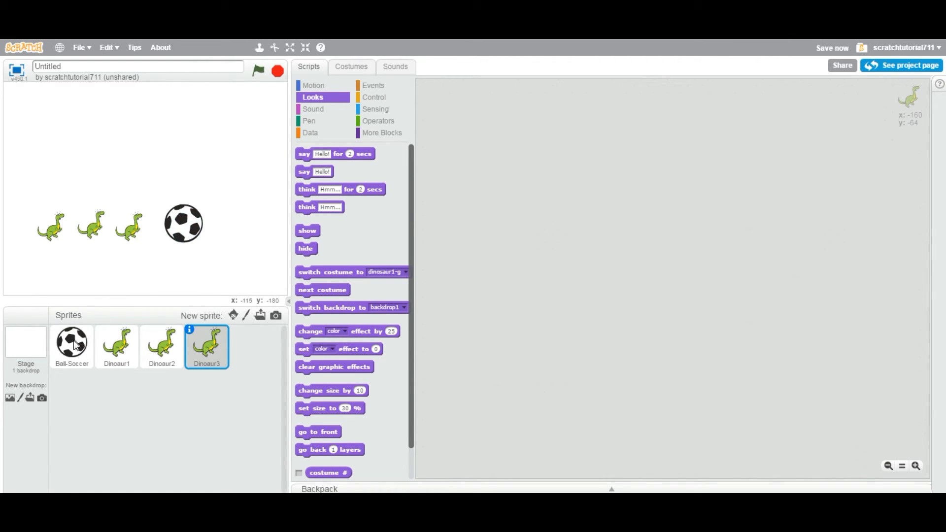
Enlarge the Ball-Soccer sprite with the Grow tool so it dwarfs the dinosaurs
{"action": "left_click", "coordinate": [72, 346]}
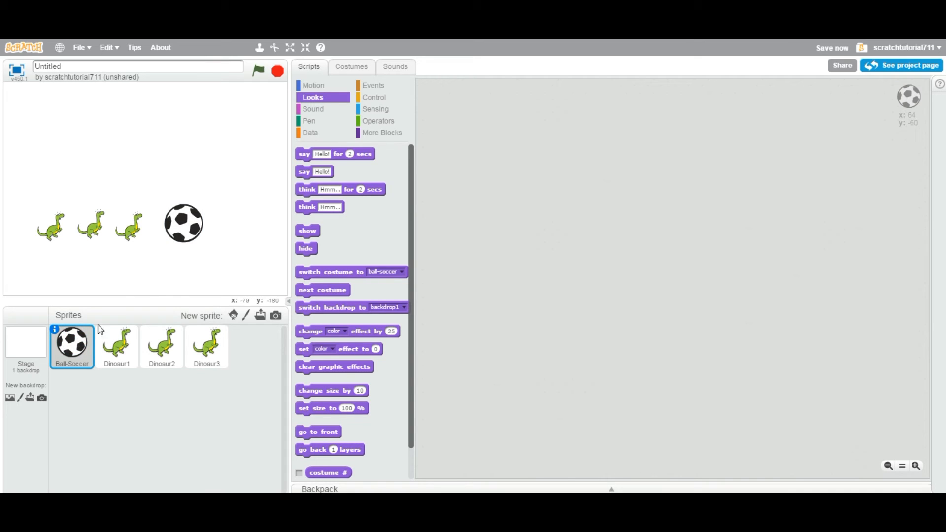
{"action": "mouse_move", "coordinate": [71, 352]}
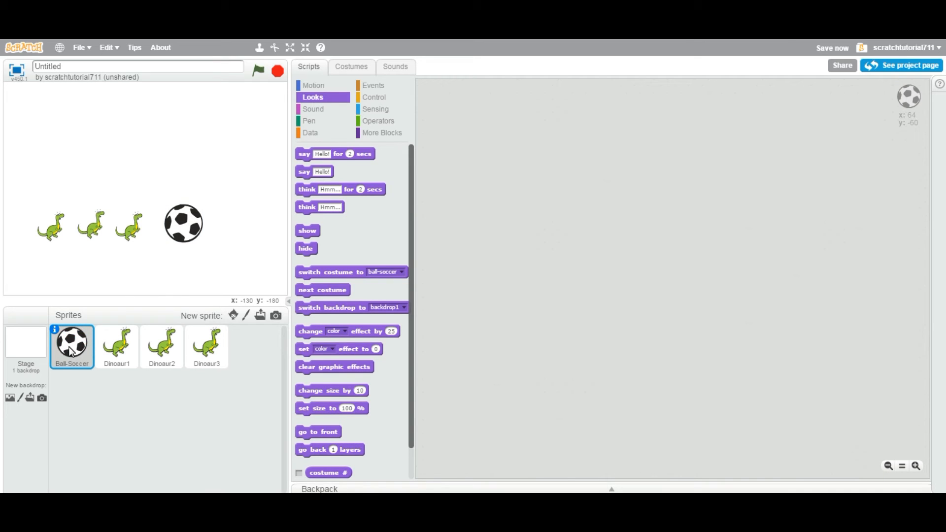
{"action": "mouse_move", "coordinate": [290, 47]}
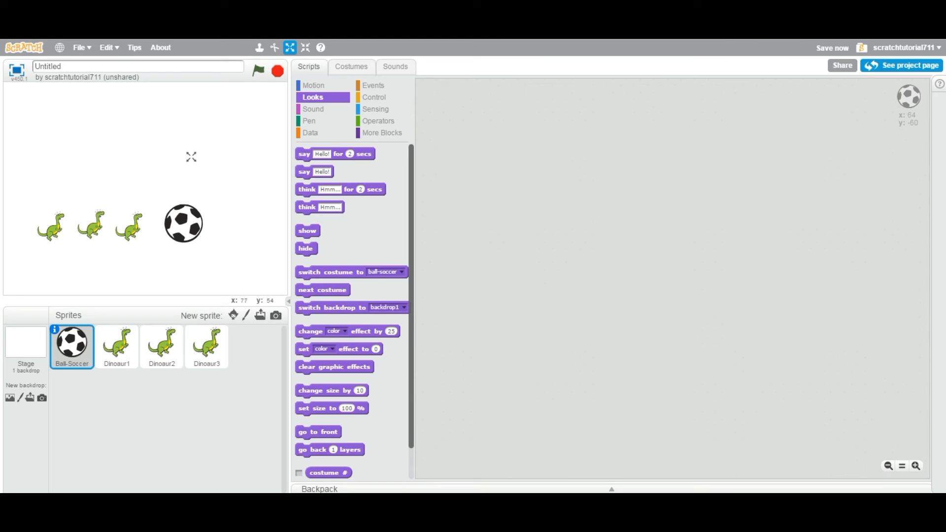
{"action": "mouse_move", "coordinate": [183, 222]}
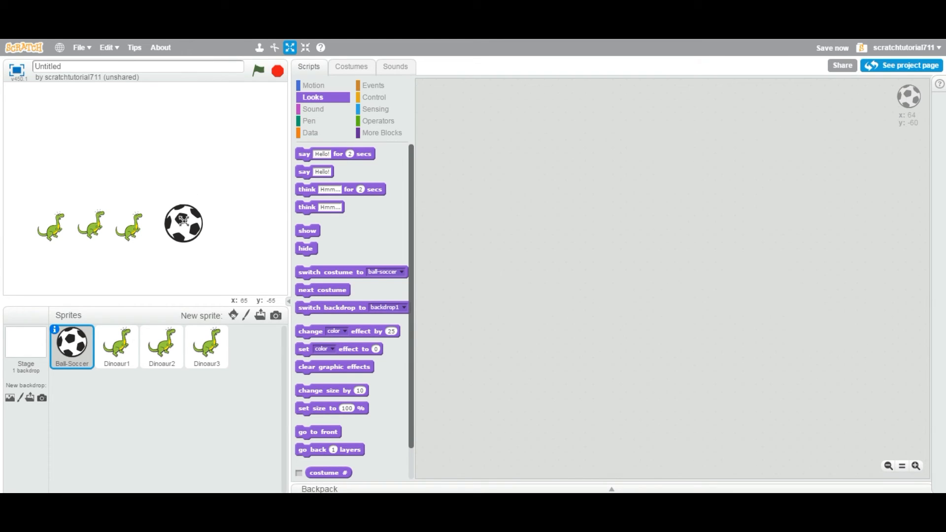
{"action": "left_click", "coordinate": [361, 409]}
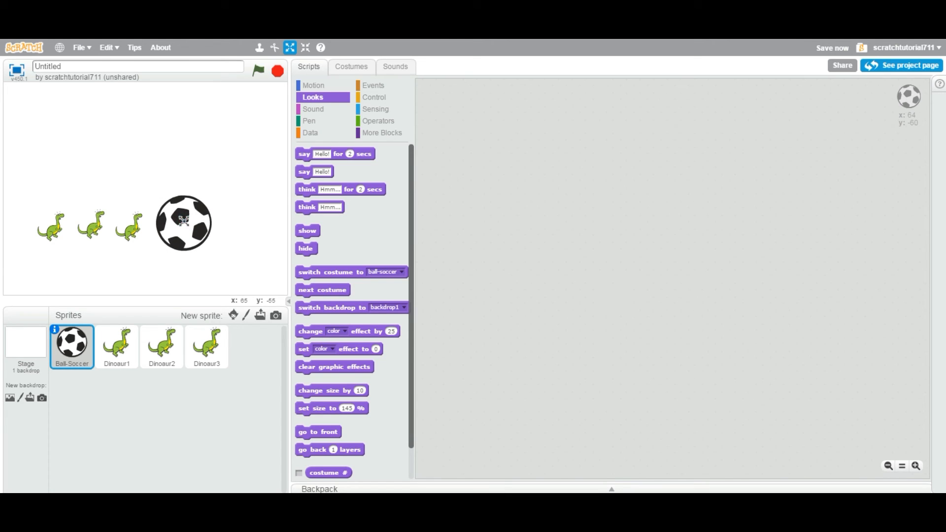